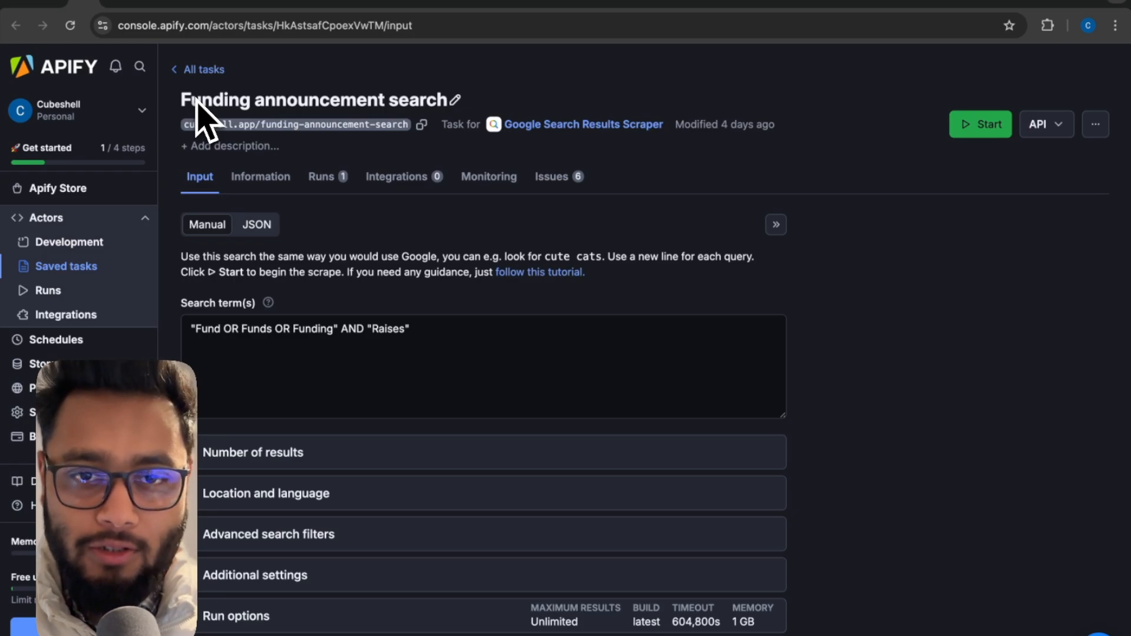
Step: Review the funding search query in the Apify task input
click(583, 124)
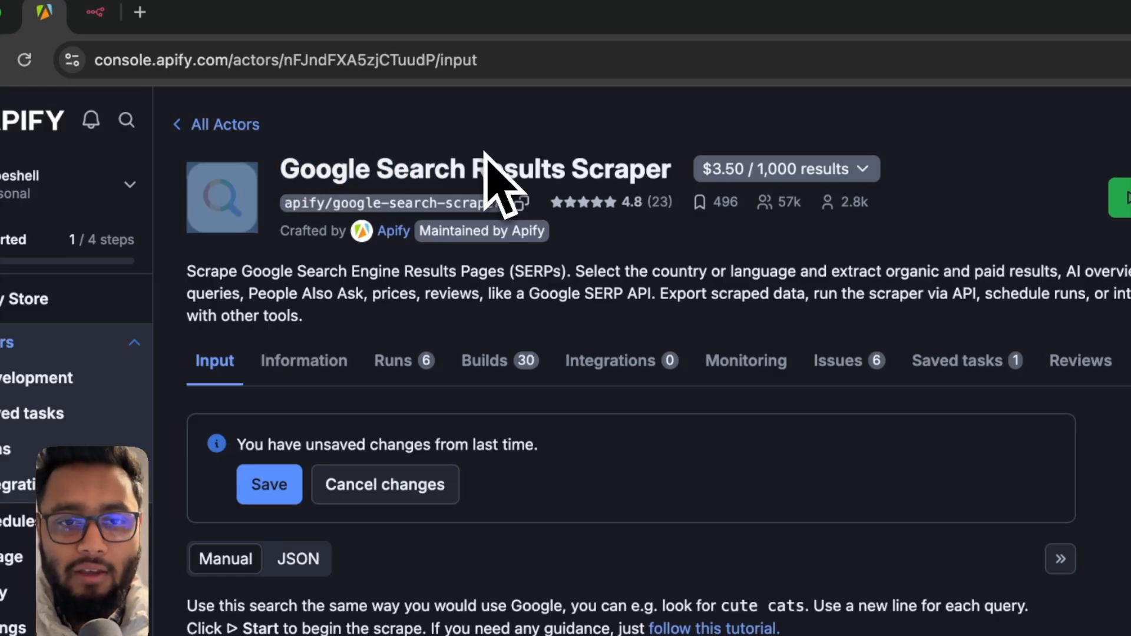
scroll(down, 3)
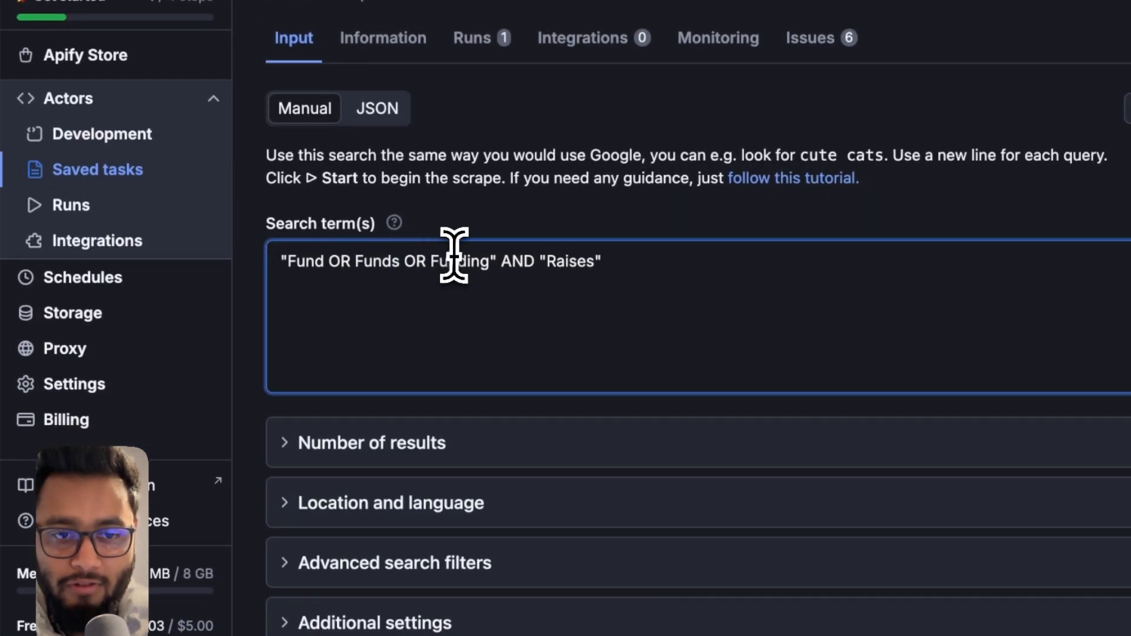
double_click(303, 261)
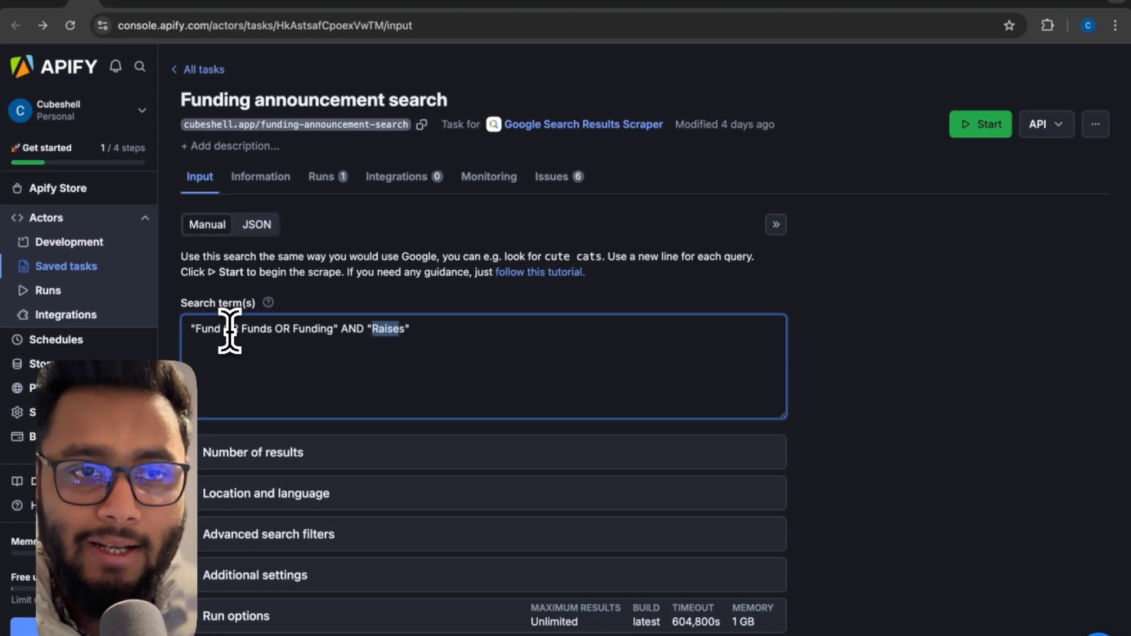
mouse_move(115, 347)
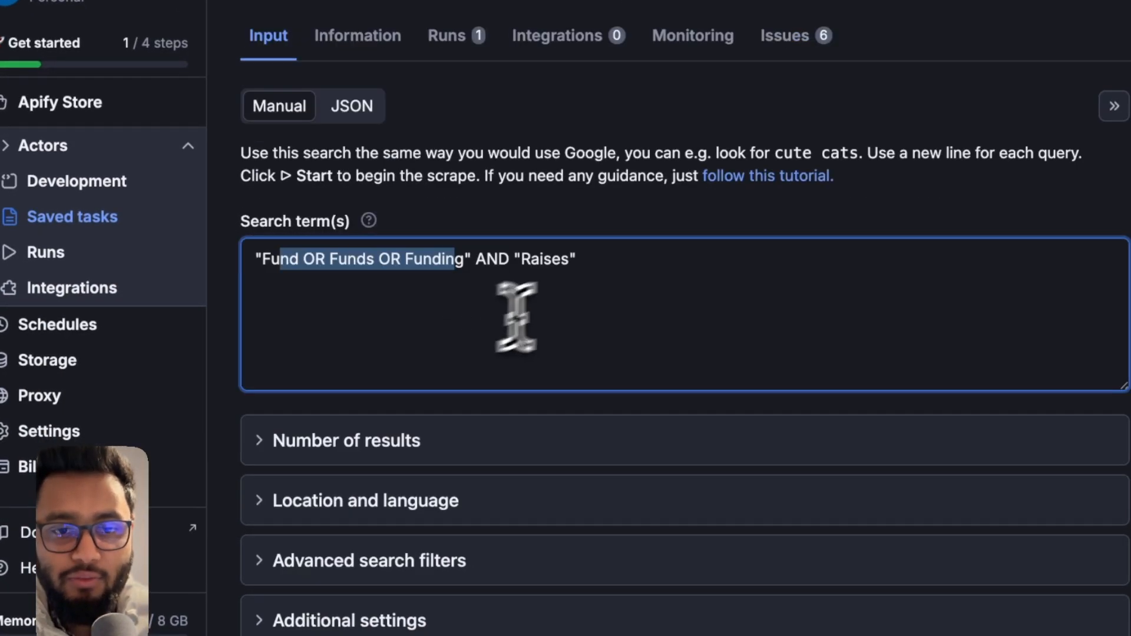
click(345, 440)
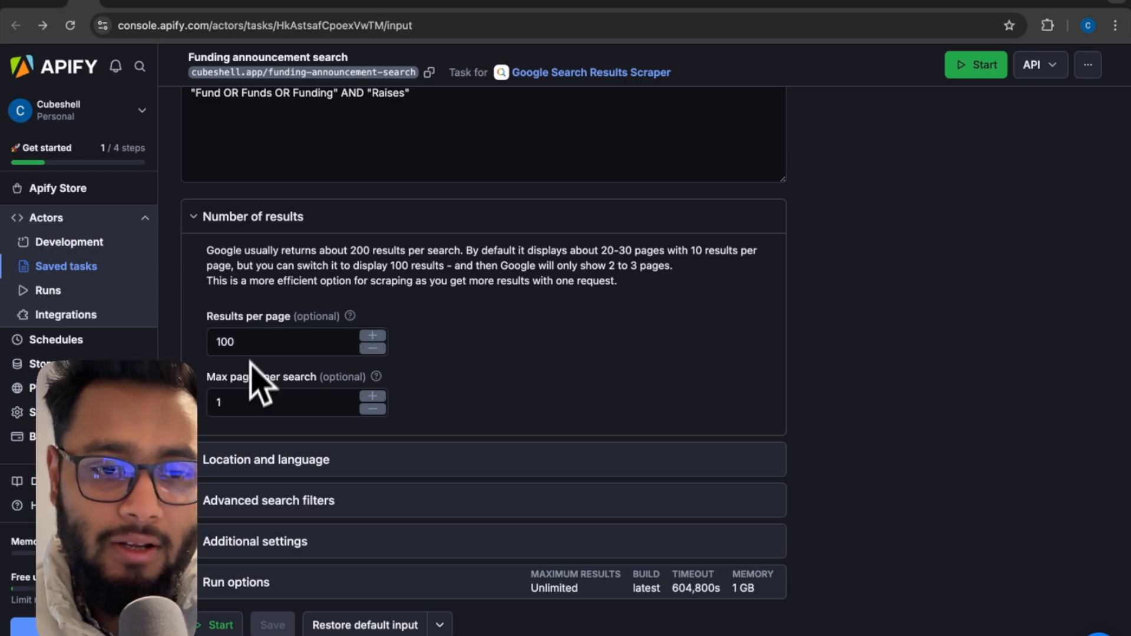
Step: Check 100 results per page, set maximum pages per search to 1, and view the input as JSON
click(288, 403)
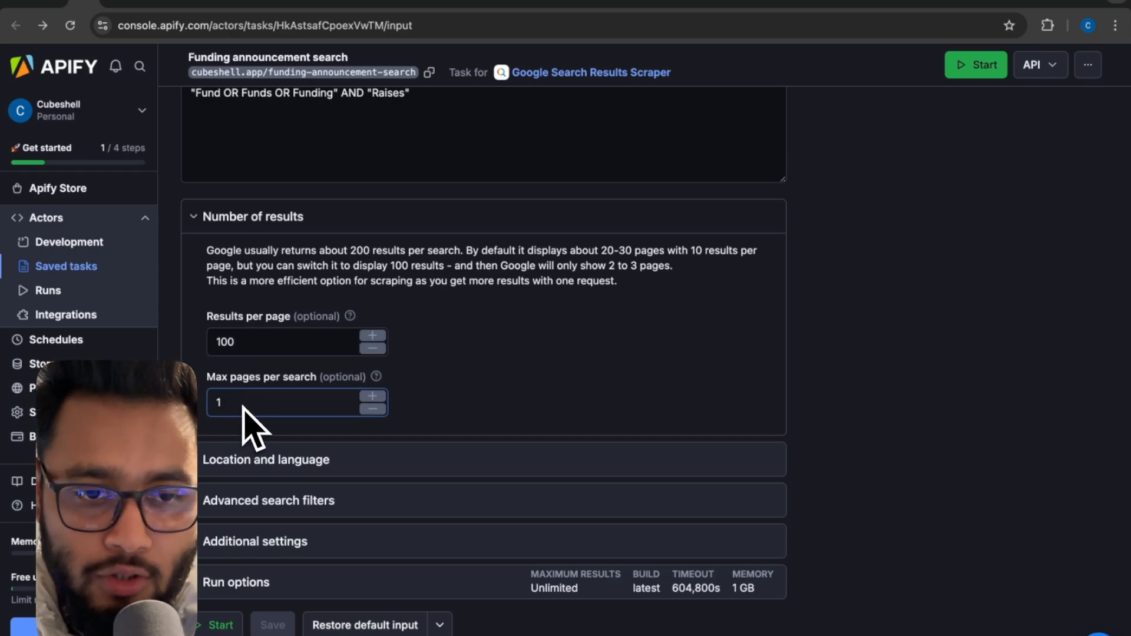
click(266, 460)
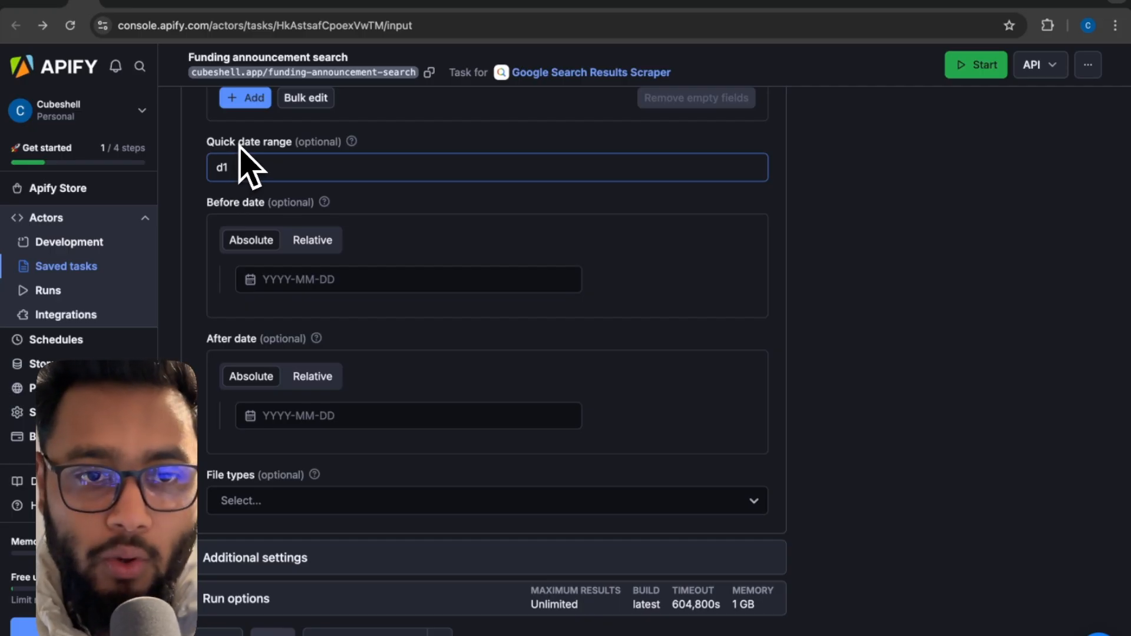
mouse_move(248, 197)
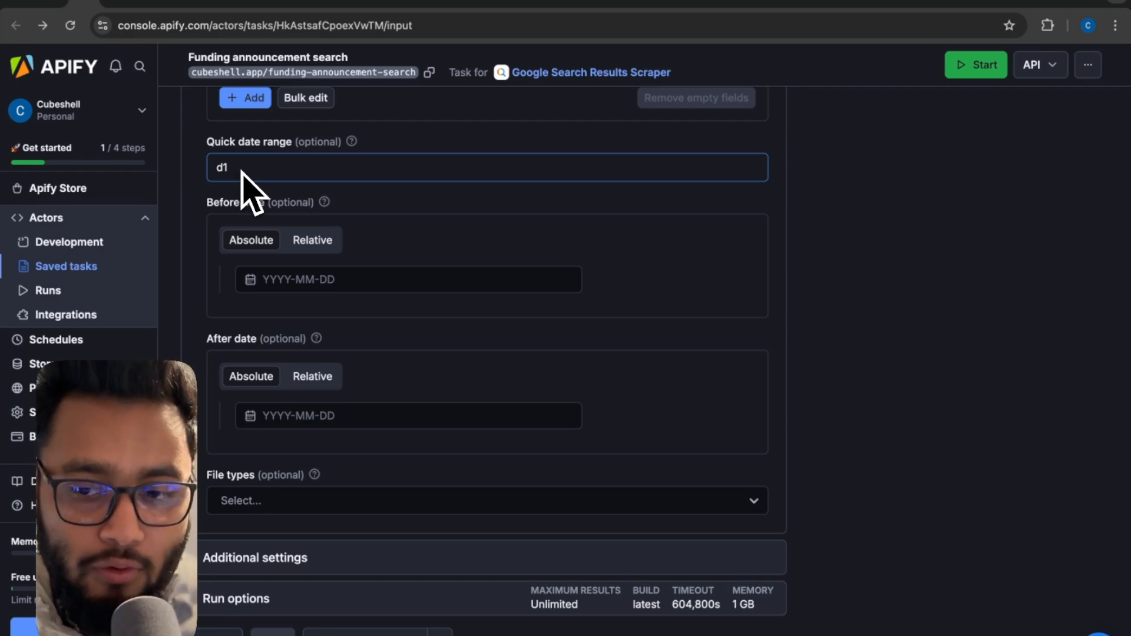
mouse_move(247, 189)
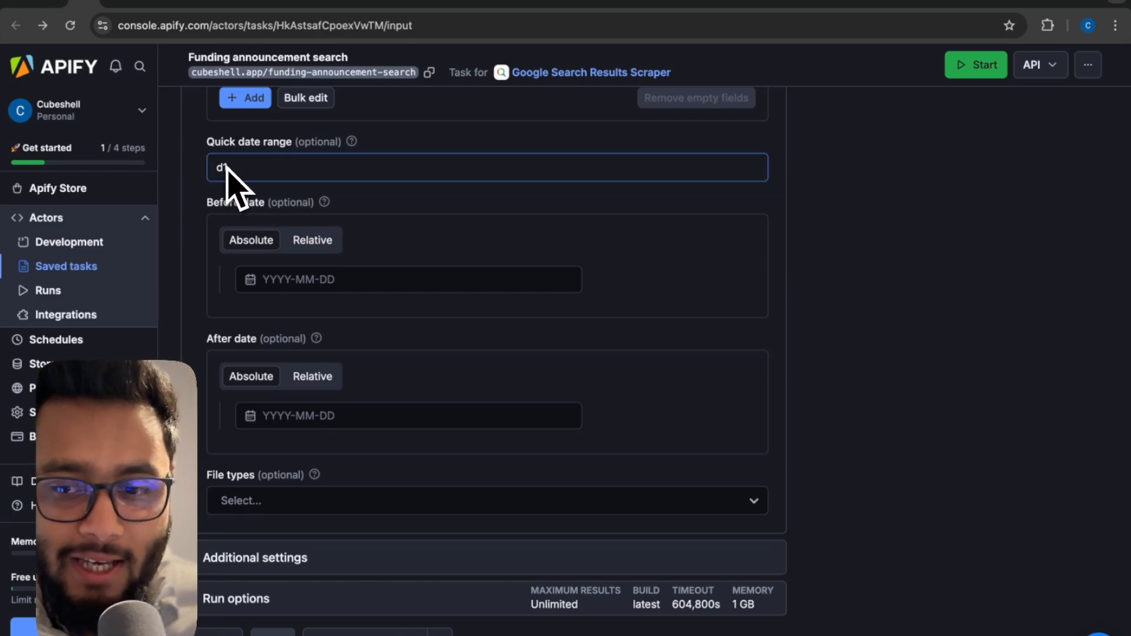
text(1)
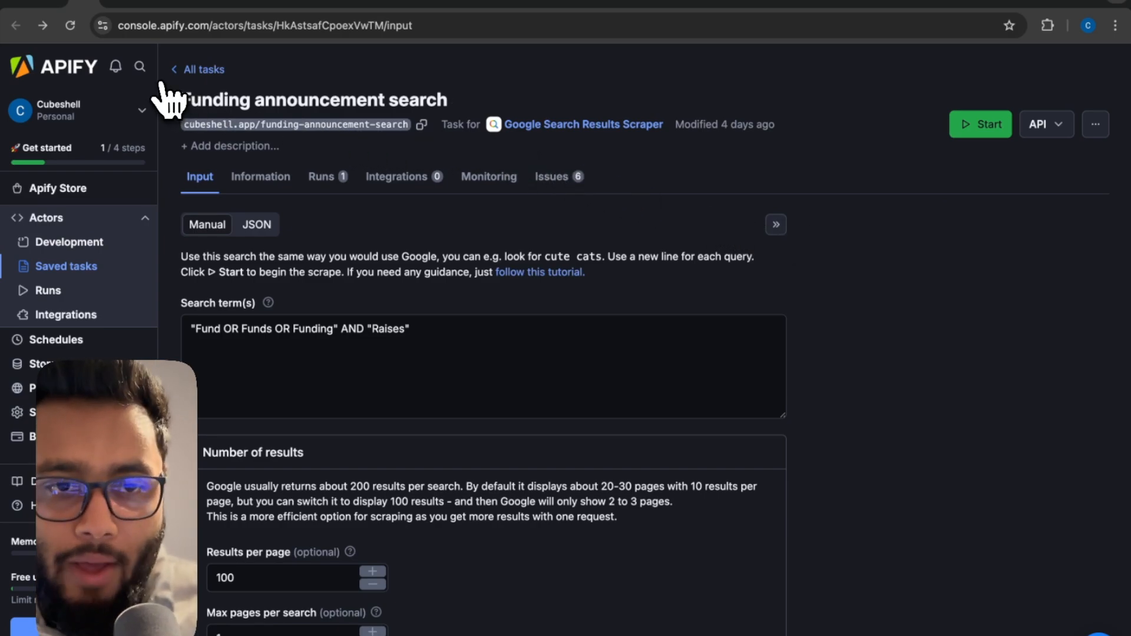
click(355, 375)
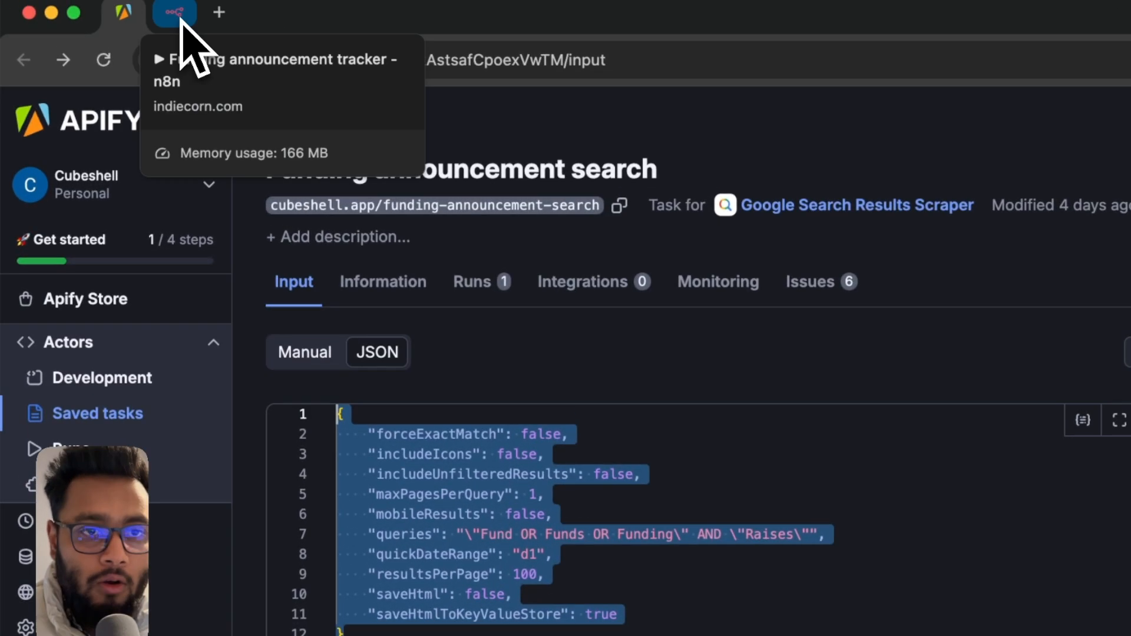
Step: Switch to the n8n Funding announcement tracker workflow and open its HTTP Request node
click(172, 13)
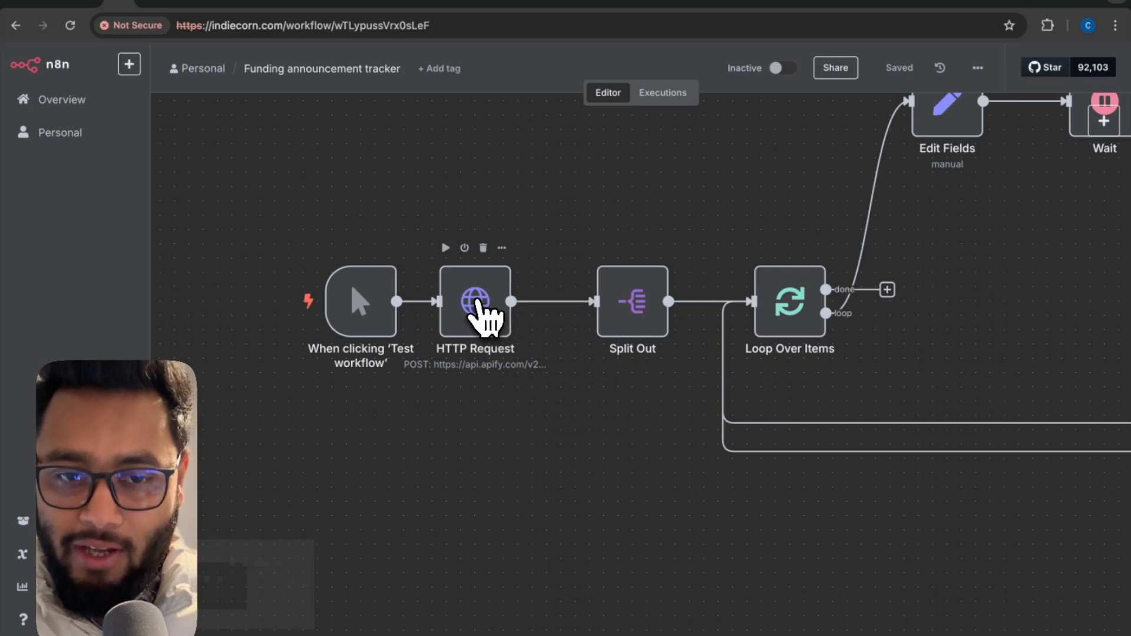
double_click(474, 301)
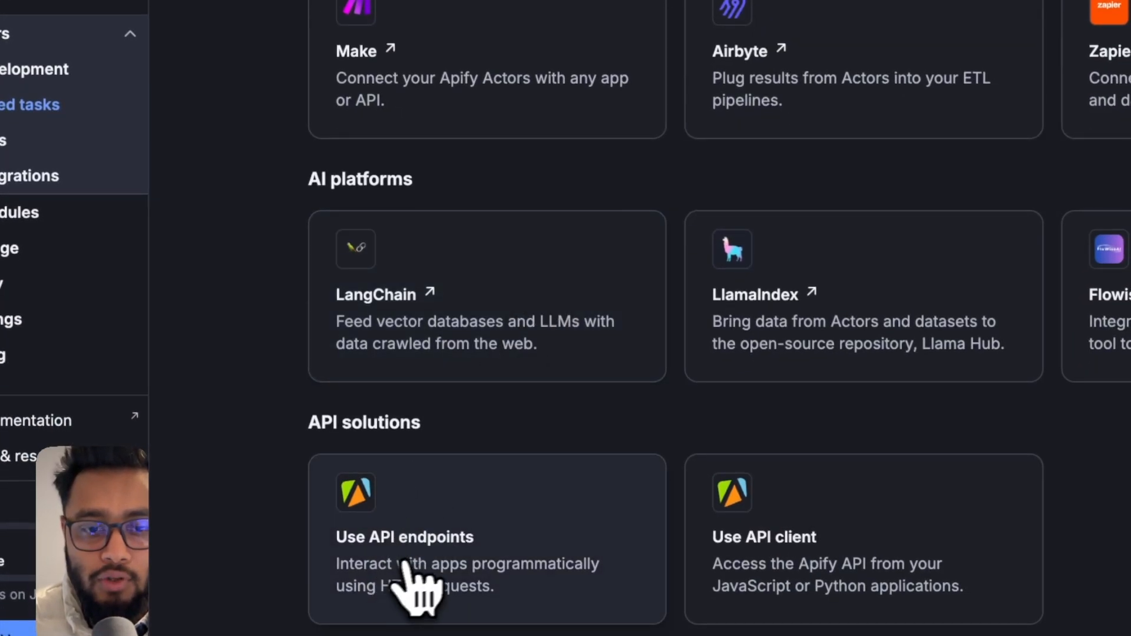
Step: Open the funding search task's API endpoints list from Apify Integrations
click(404, 537)
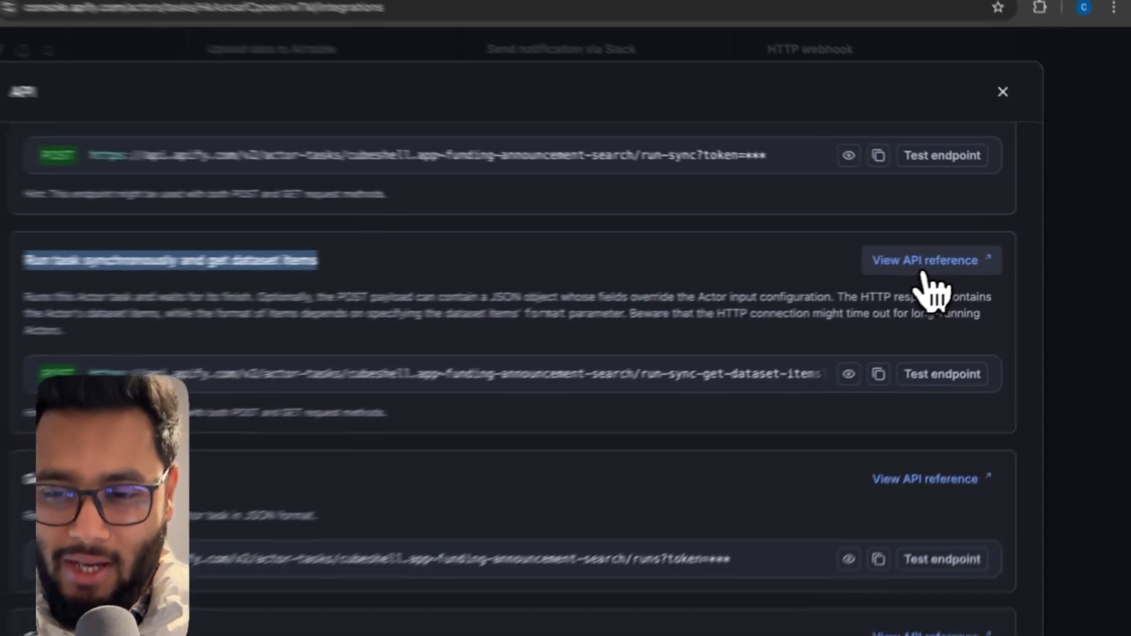
mouse_move(176, 117)
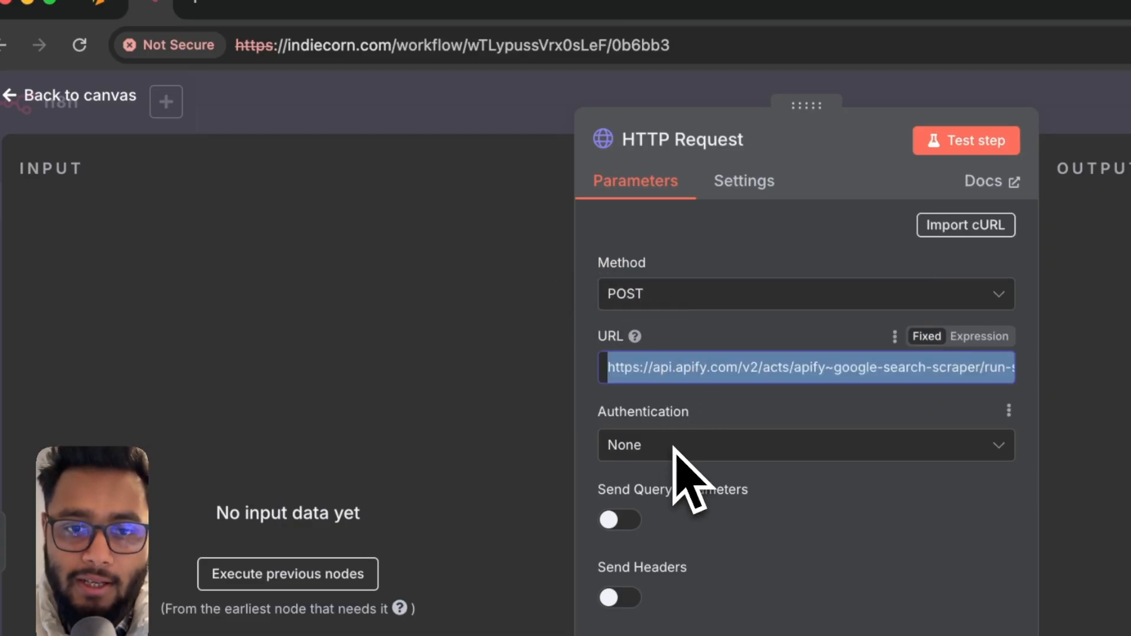
Step: Check the HTTP Request URL, JSON body content type, and 'Using JSON' body option
click(576, 322)
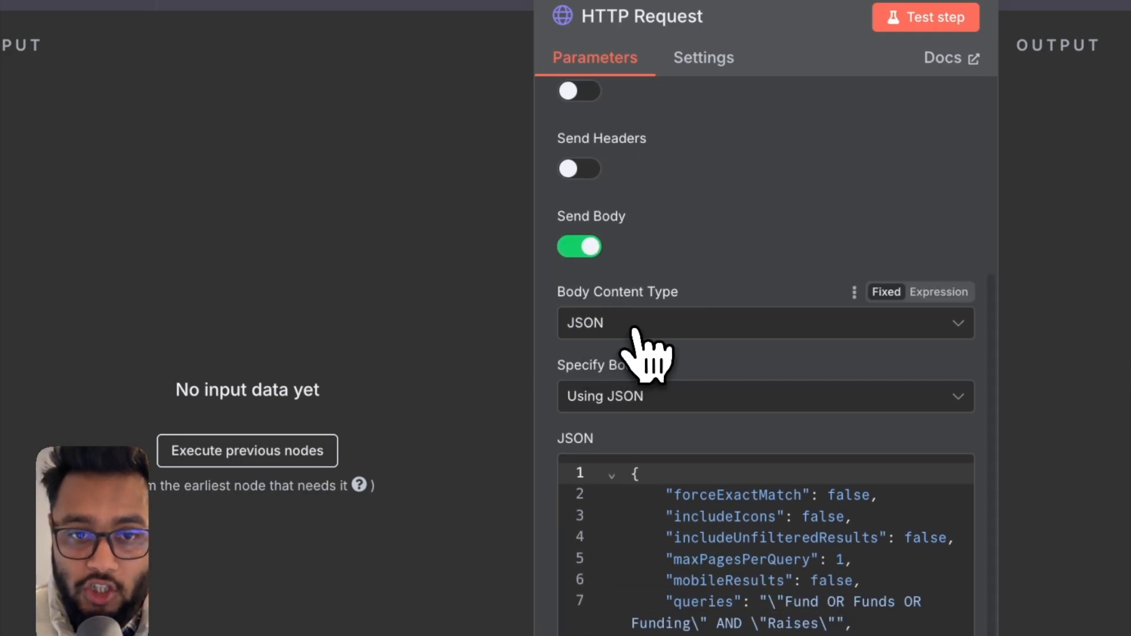
click(763, 396)
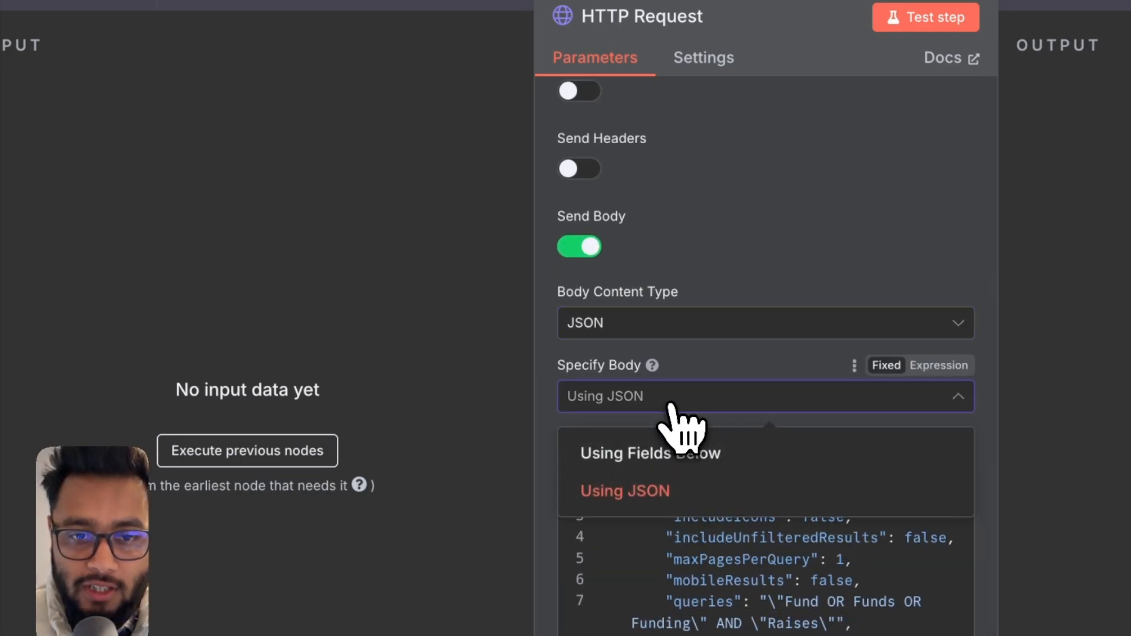
click(624, 491)
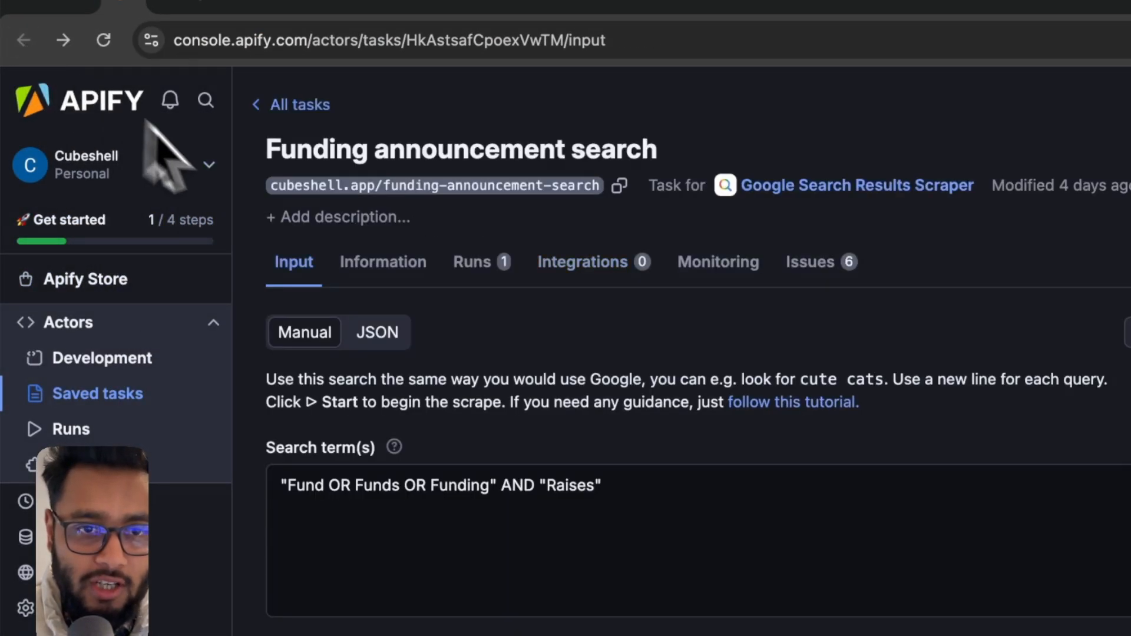
Step: Switch the funding search task input to the JSON view
click(376, 333)
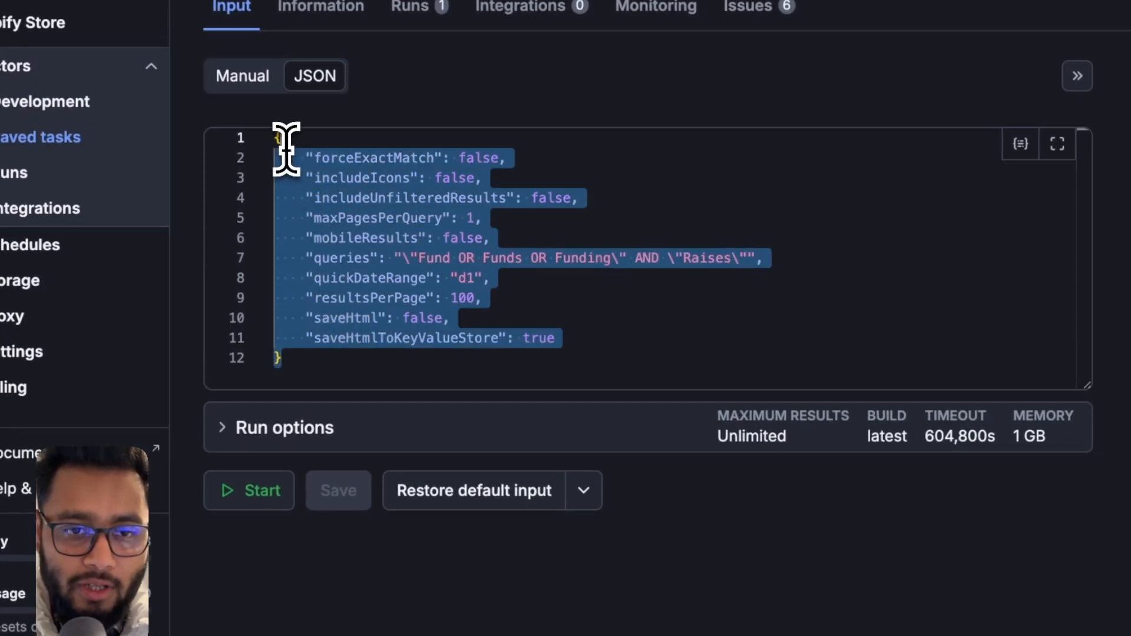
mouse_move(332, 221)
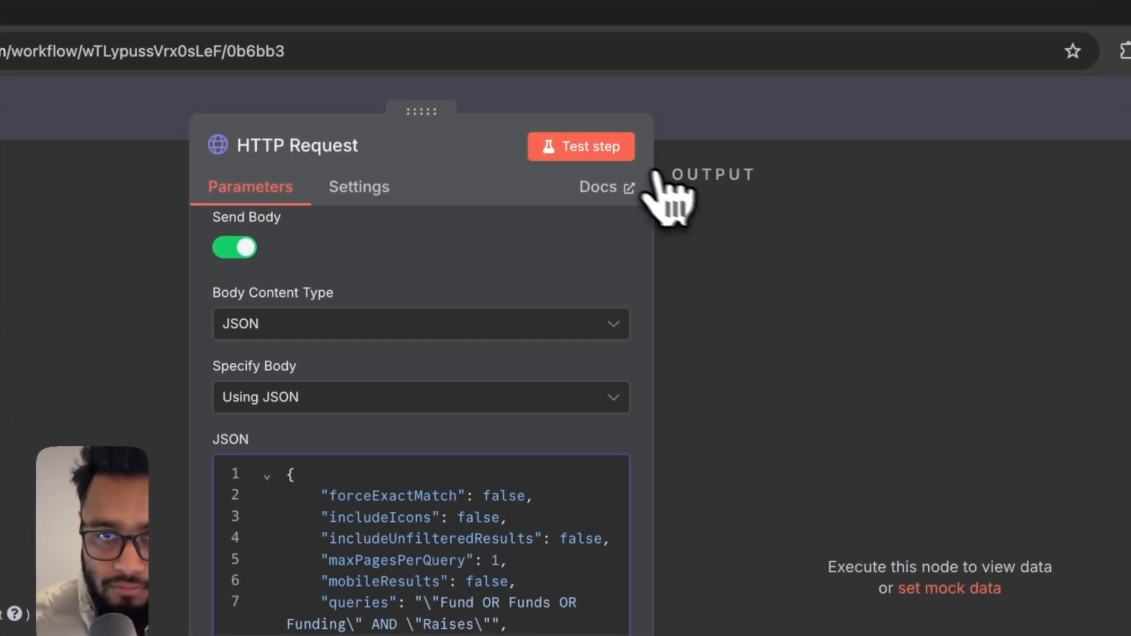
Step: Execute the HTTP Request step and inspect the returned organicResults funding search results
click(581, 146)
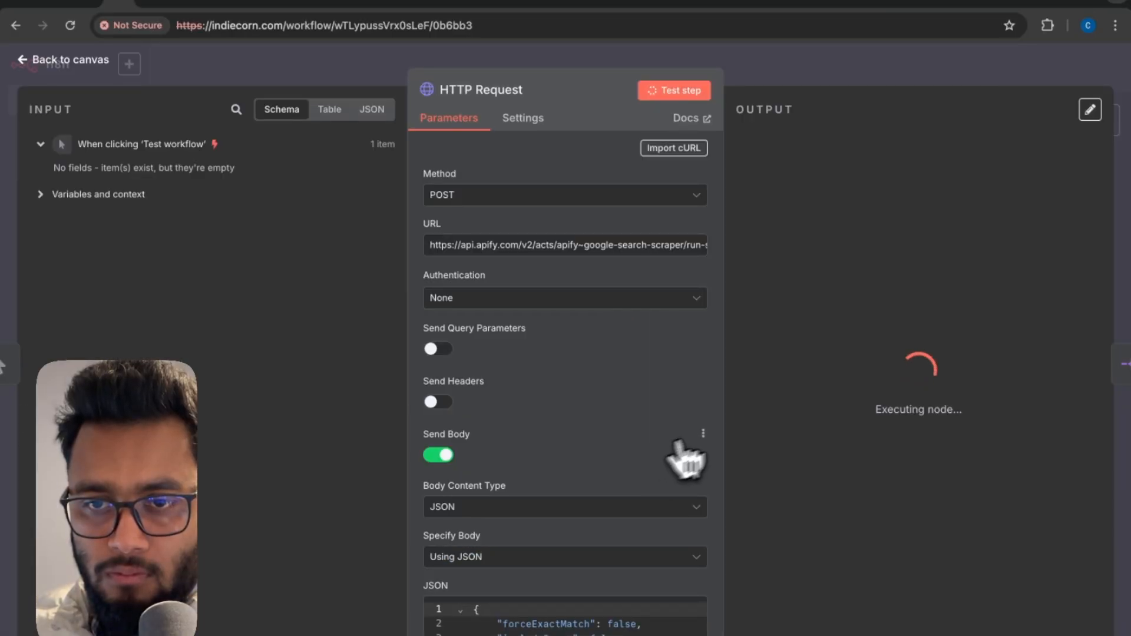
mouse_move(760, 112)
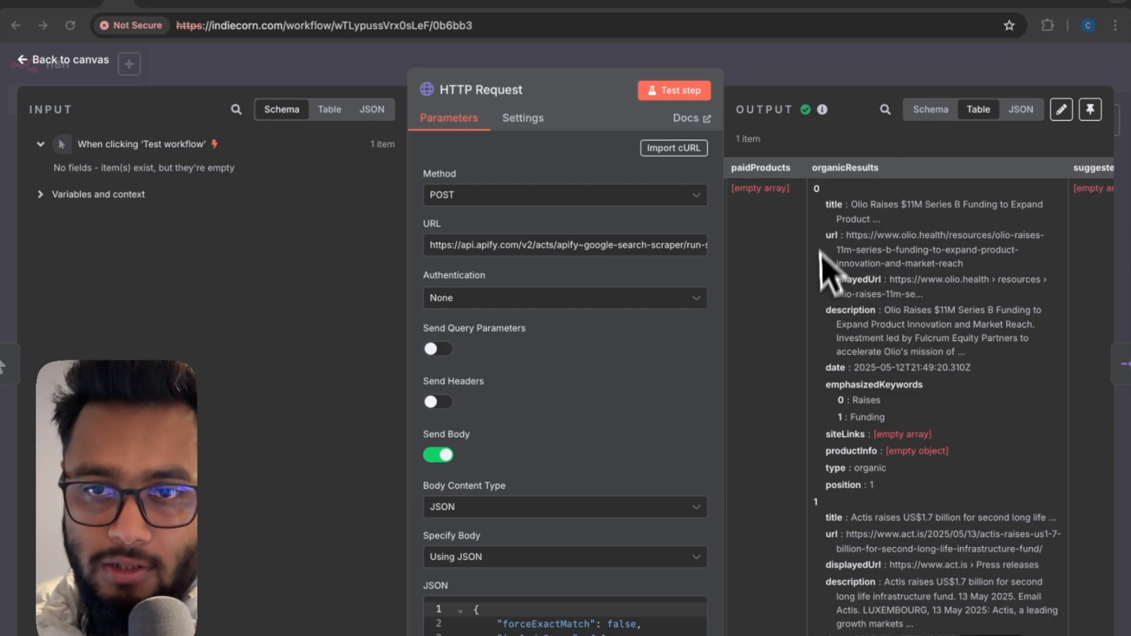
mouse_move(862, 223)
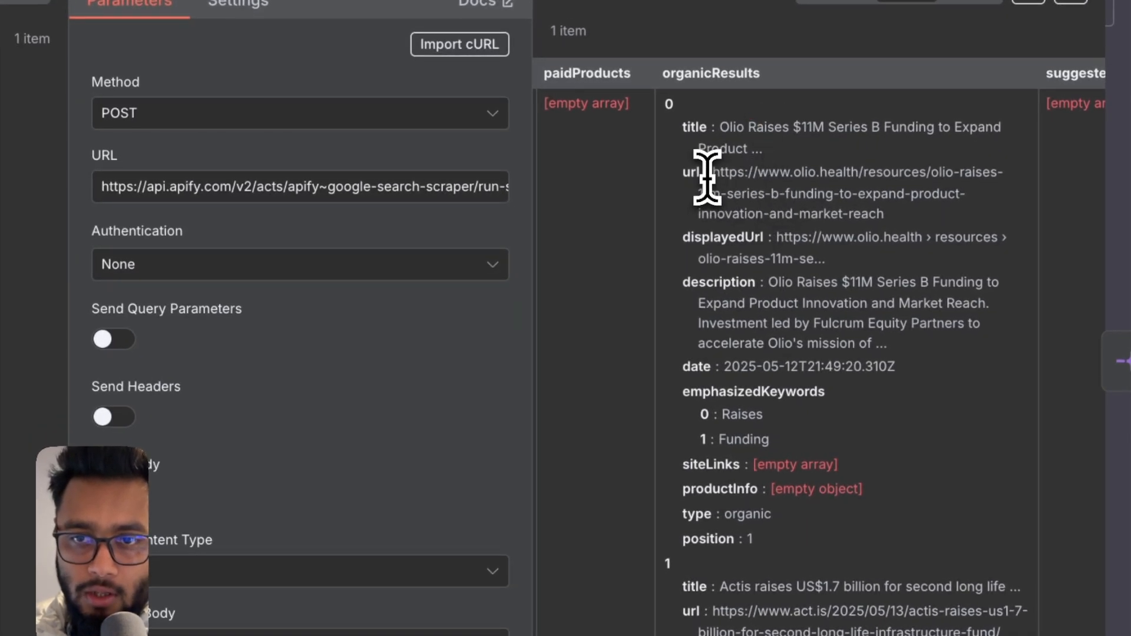
drag(710, 172, 883, 214)
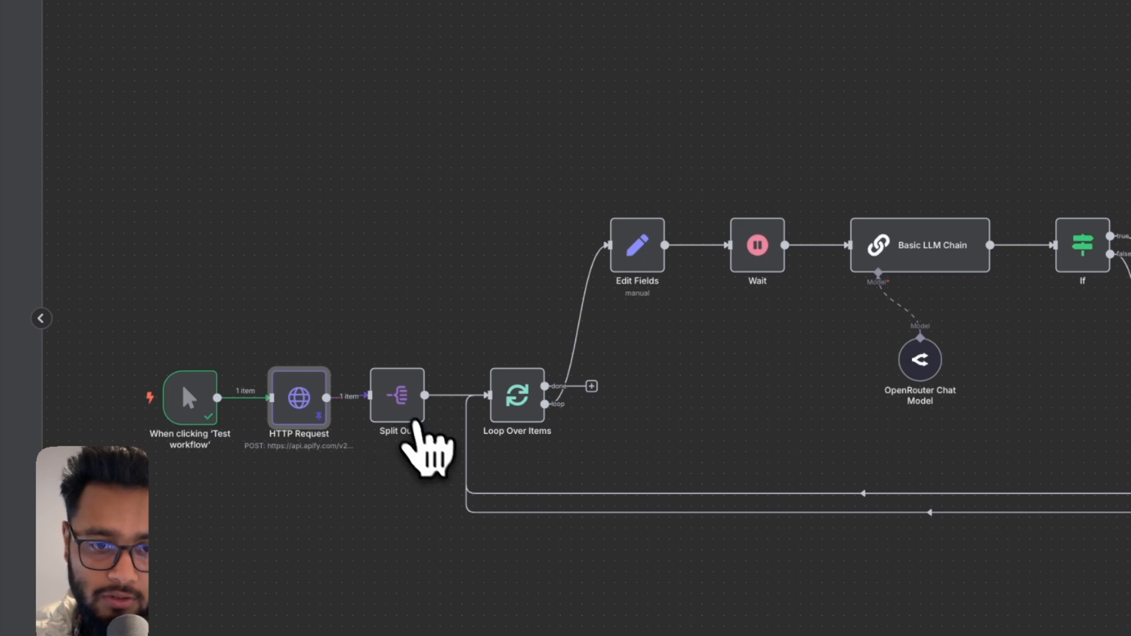
Step: Test the Split Out node on organicResults, producing 98 items
double_click(397, 394)
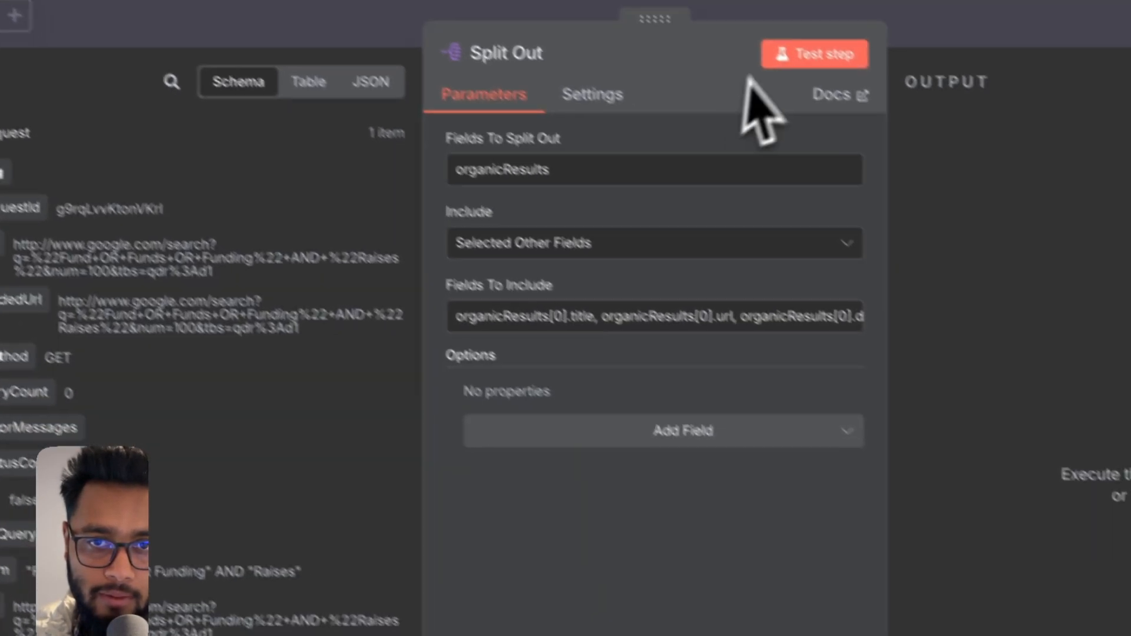
click(814, 52)
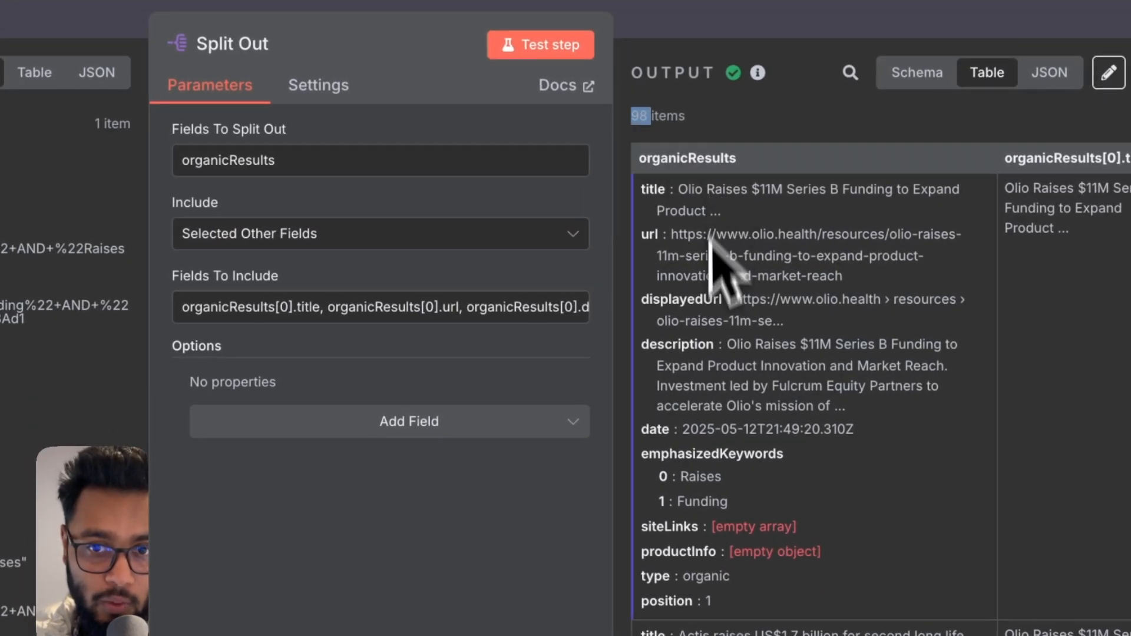
mouse_move(708, 374)
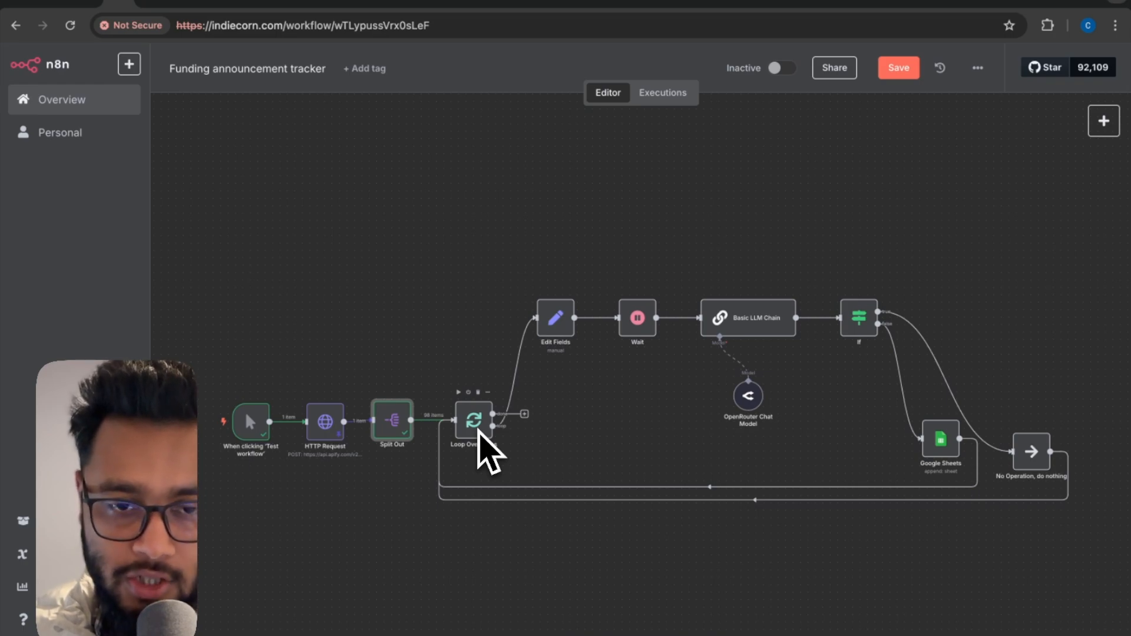
mouse_move(462, 467)
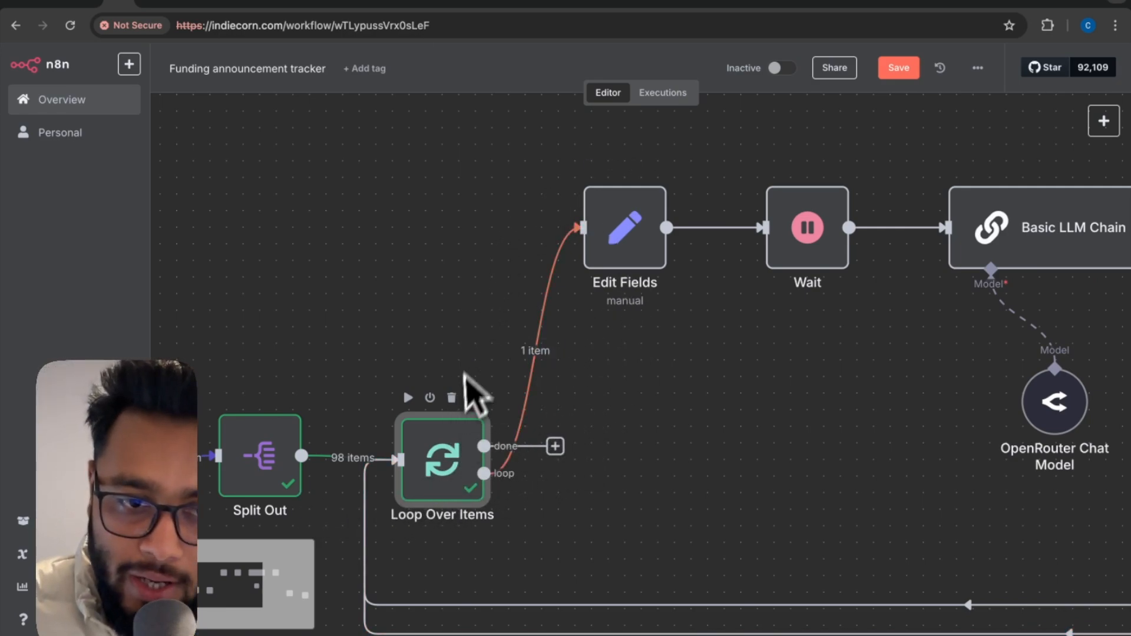
Step: Review the Title, url, description and date mappings in Edit Fields and test the step
double_click(625, 227)
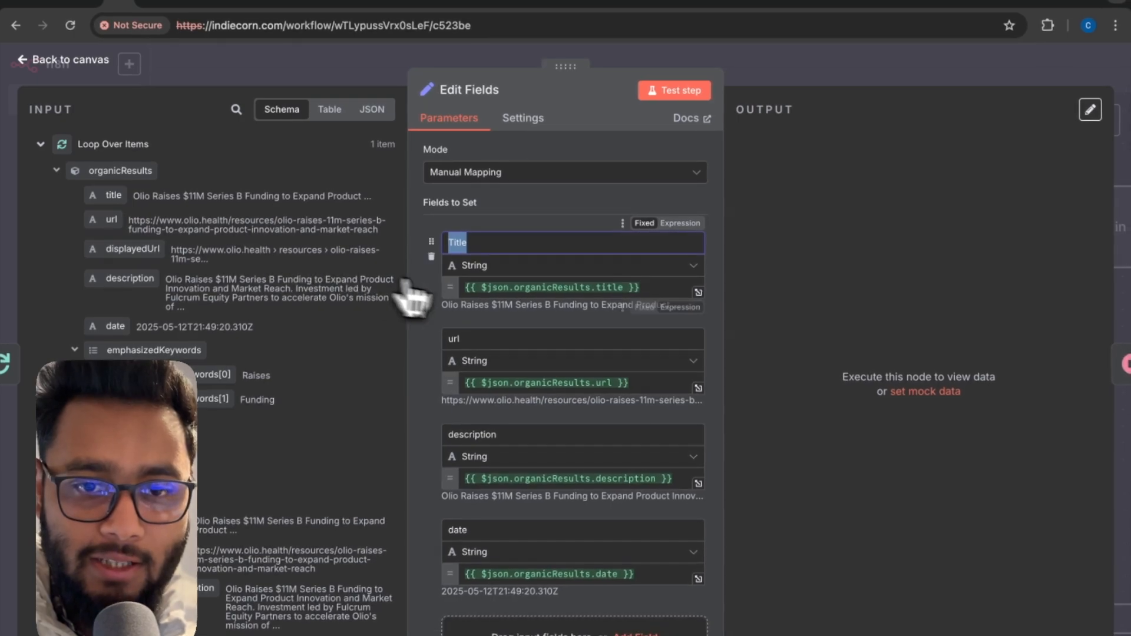
mouse_move(387, 365)
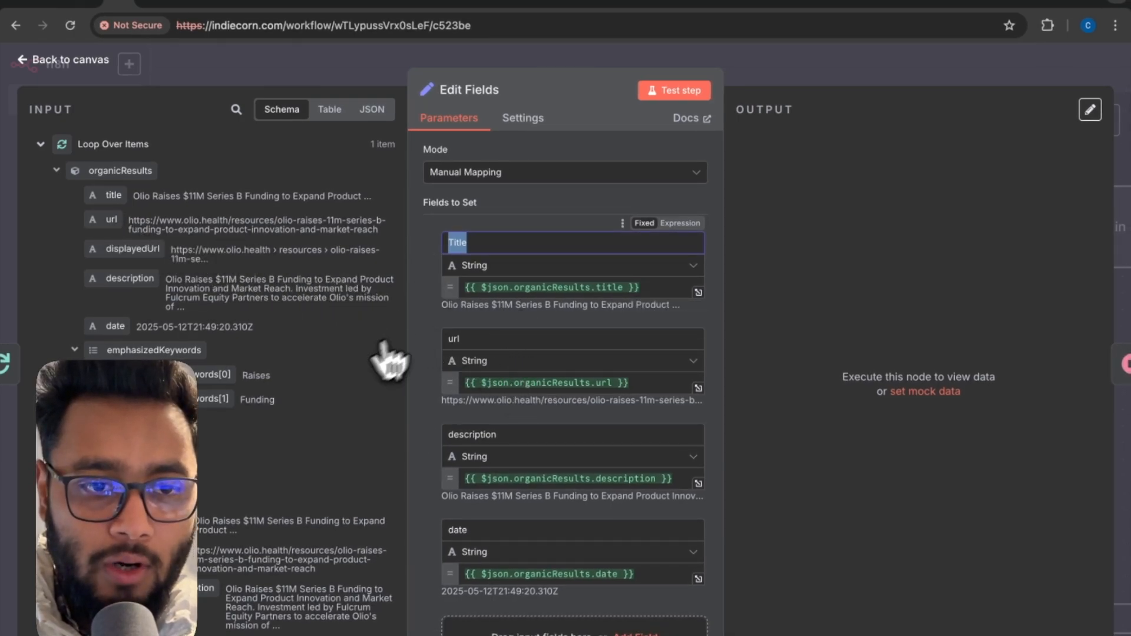
scroll(down, 3)
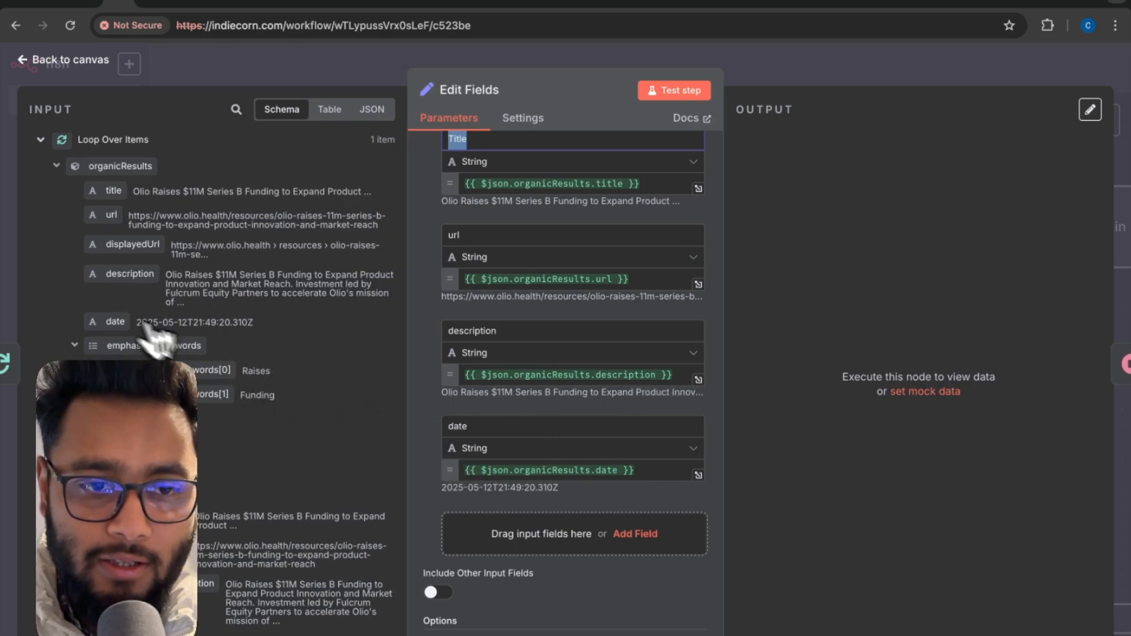
mouse_move(767, 109)
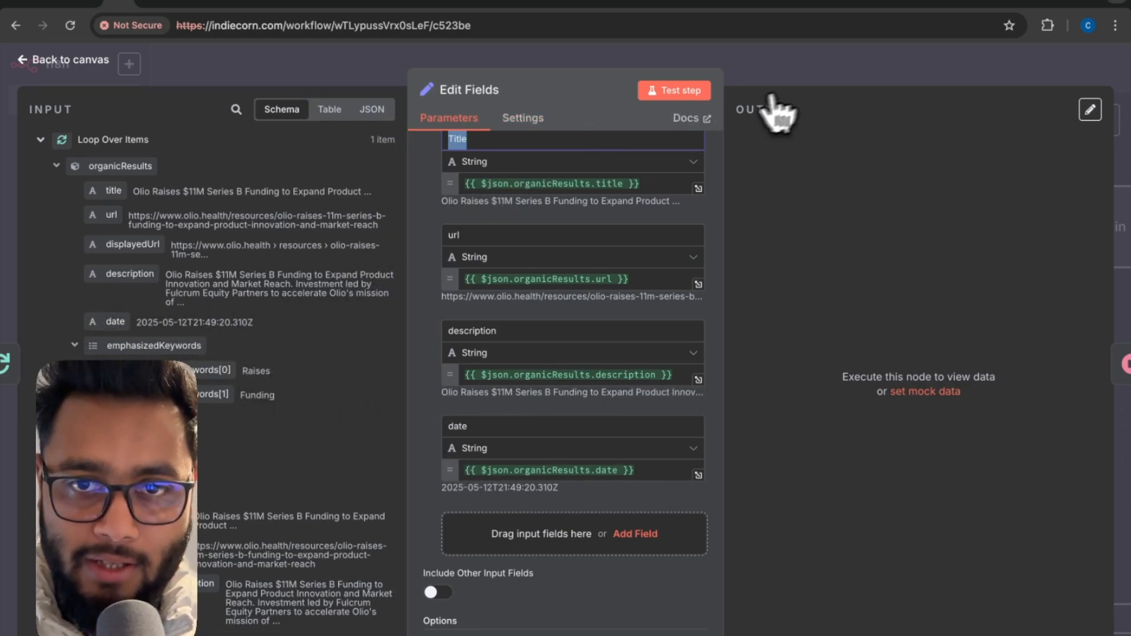
click(673, 90)
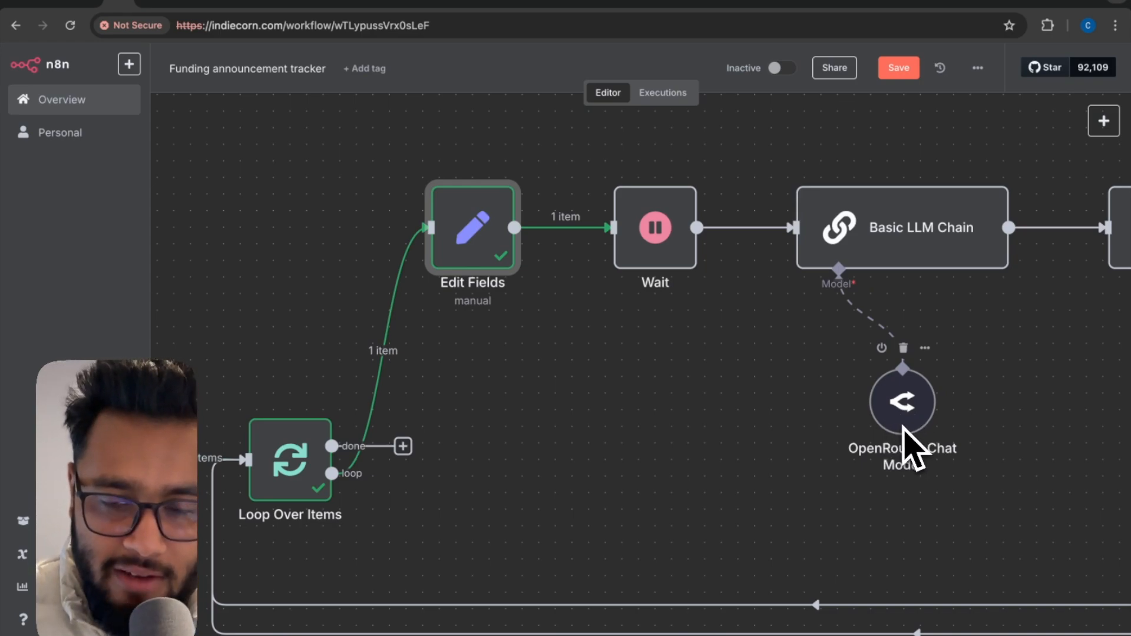
double_click(654, 228)
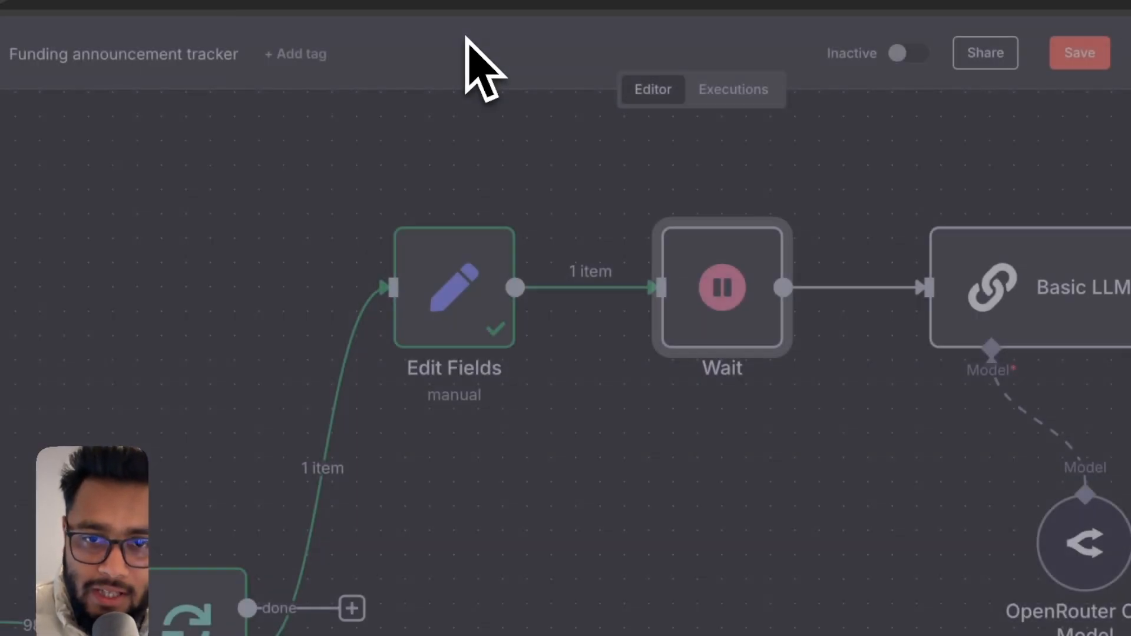
mouse_move(660, 374)
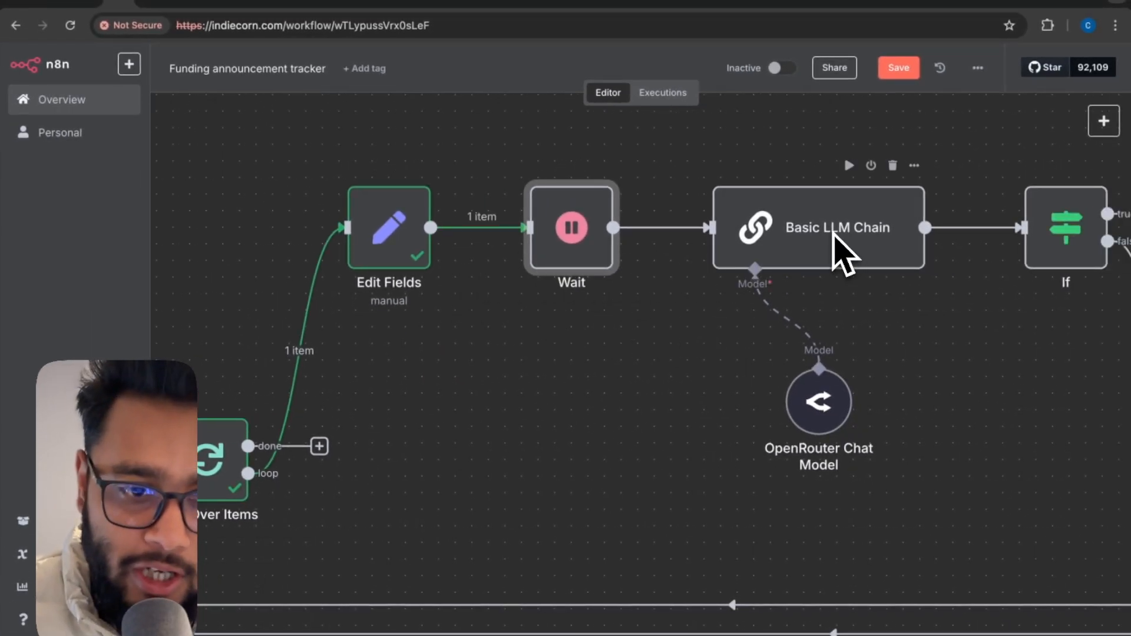
Step: Test the Basic LLM Chain prompt that uses Edit Fields Title and description
double_click(817, 403)
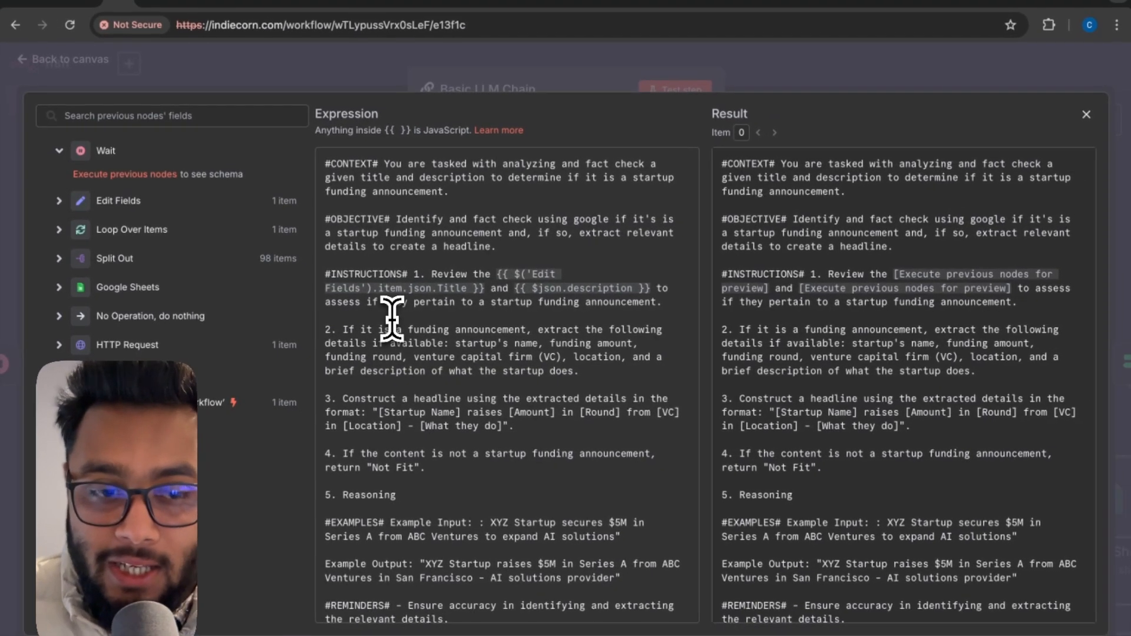
mouse_move(517, 185)
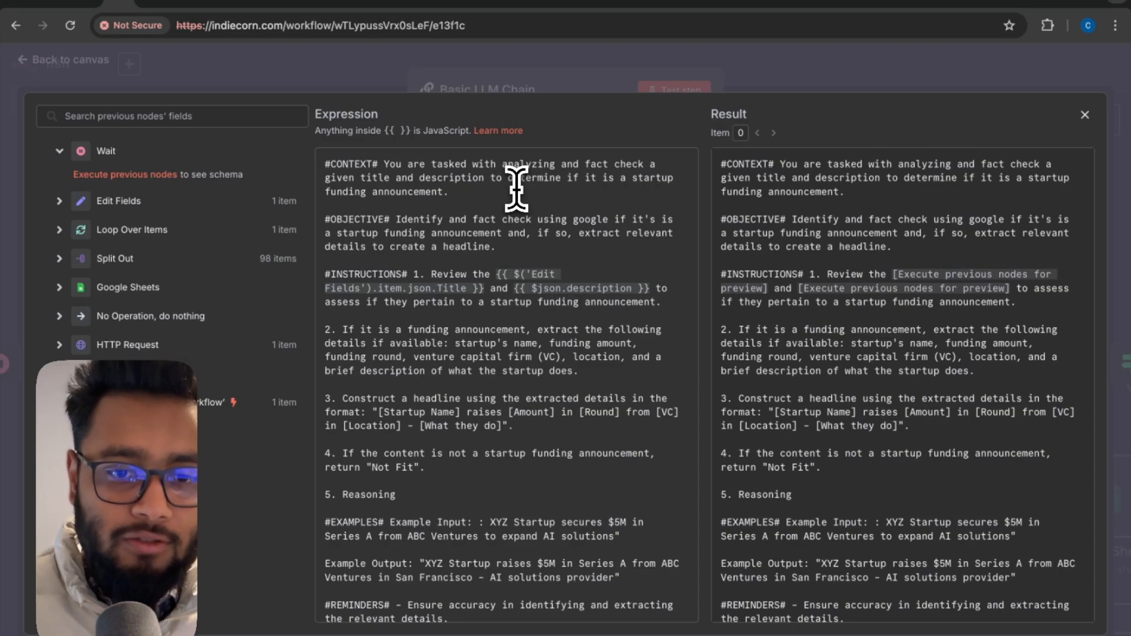
mouse_move(382, 223)
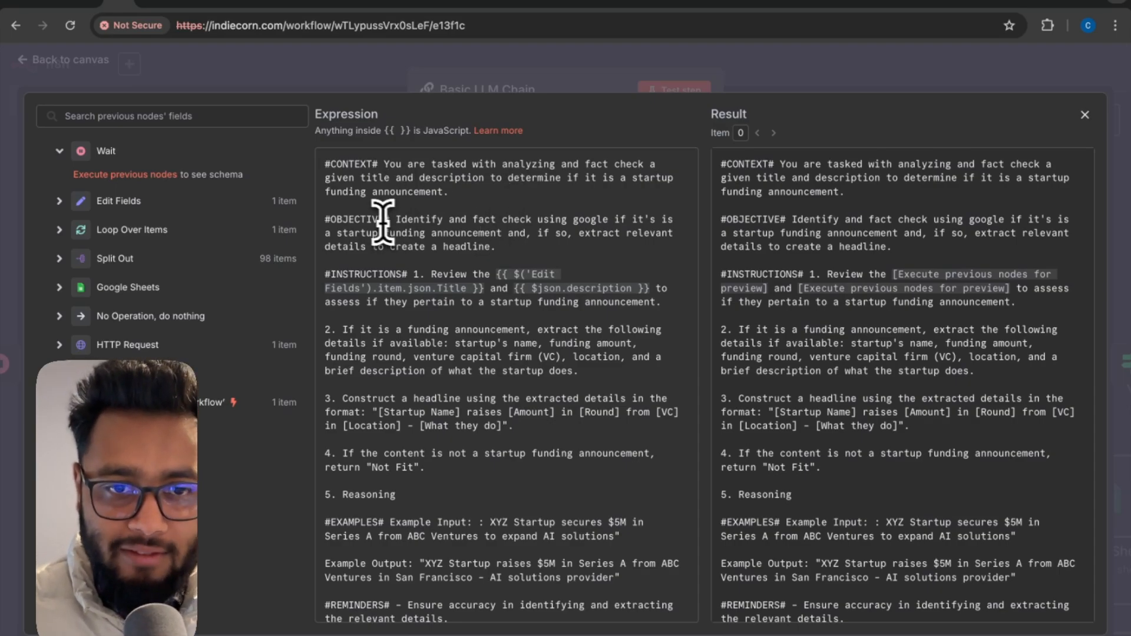
click(1084, 115)
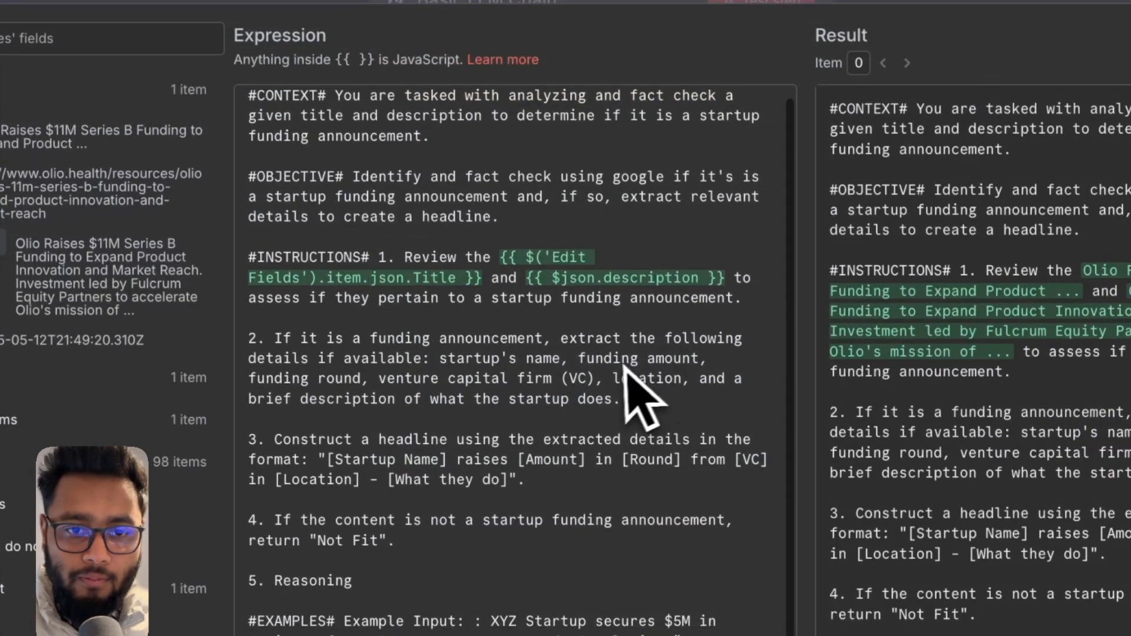
mouse_move(516, 315)
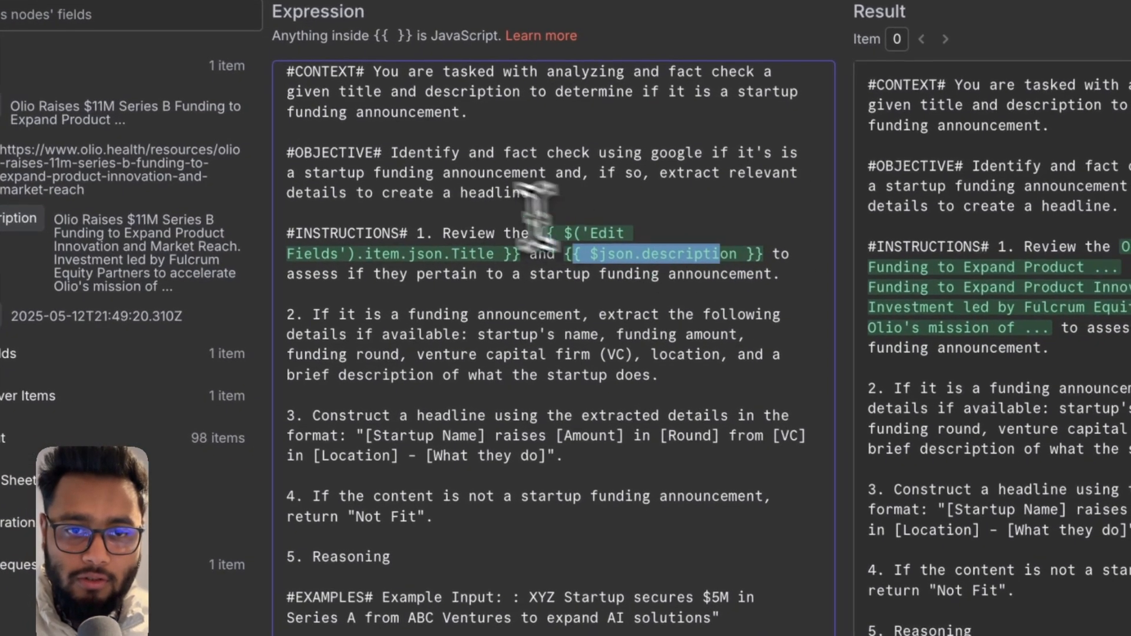
scroll(down, 3)
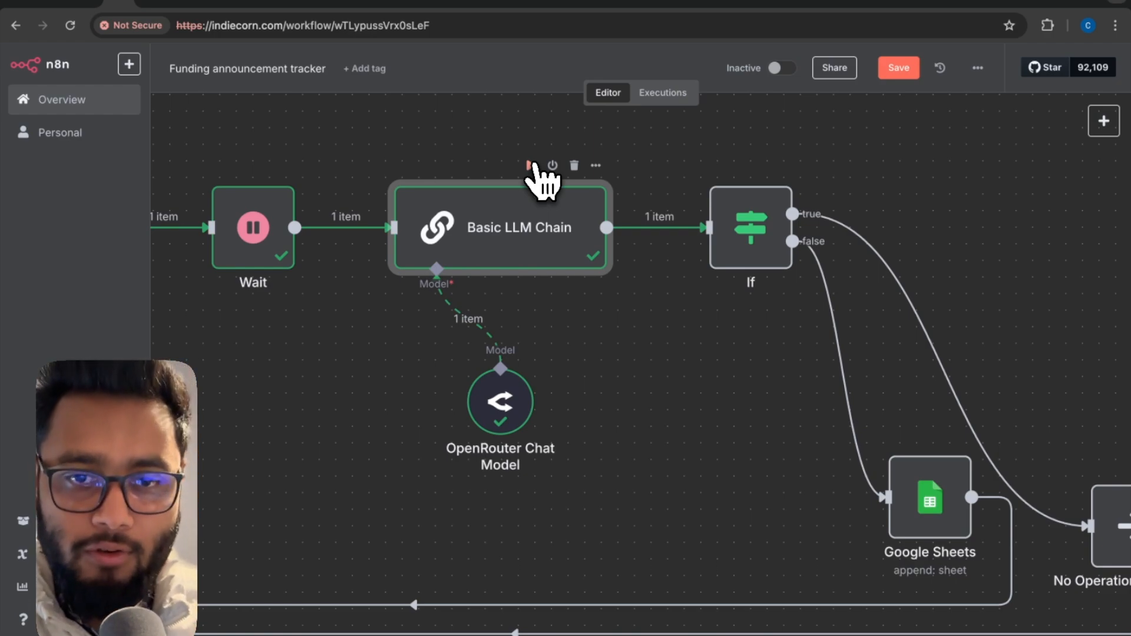
Step: Open the If node checking whether {{ $json.text }} contains 'Not Fit'
double_click(499, 227)
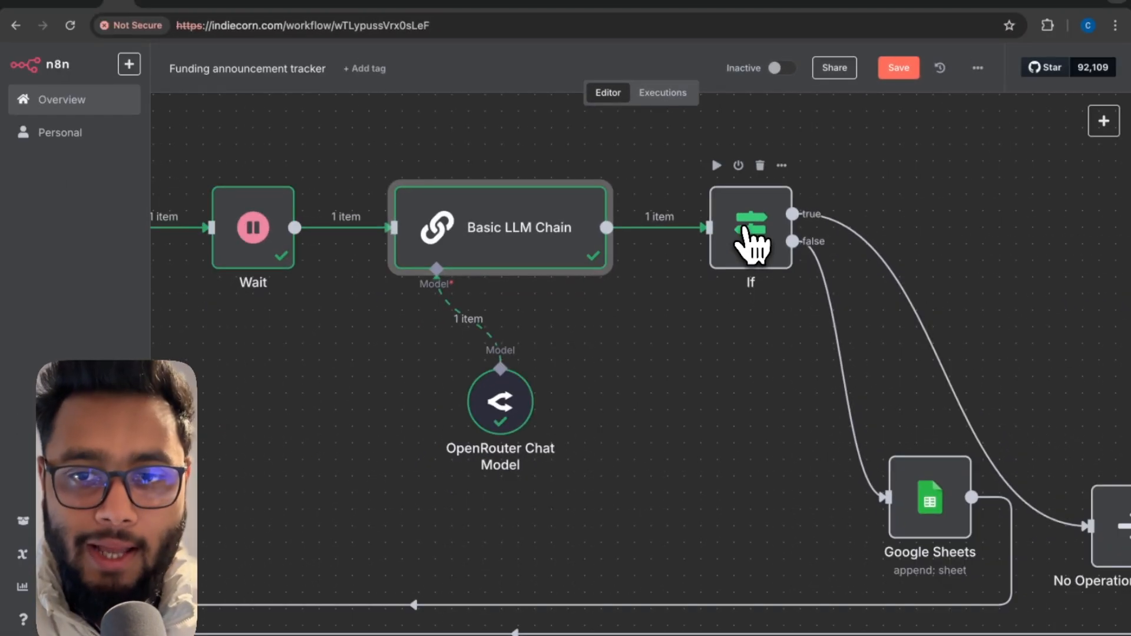
double_click(749, 227)
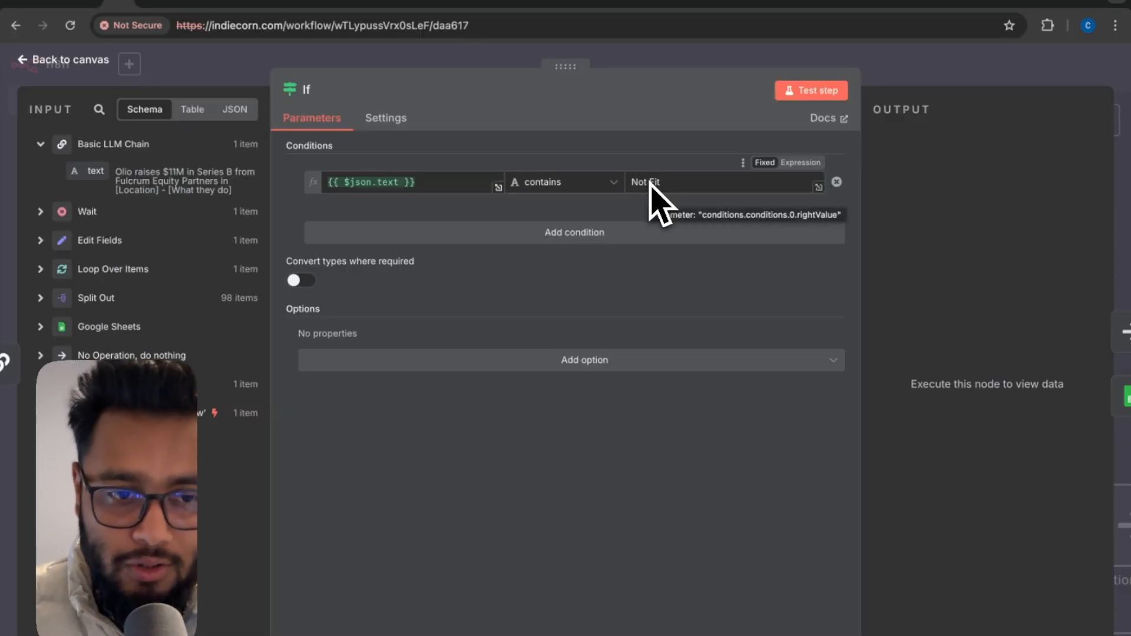
mouse_move(458, 212)
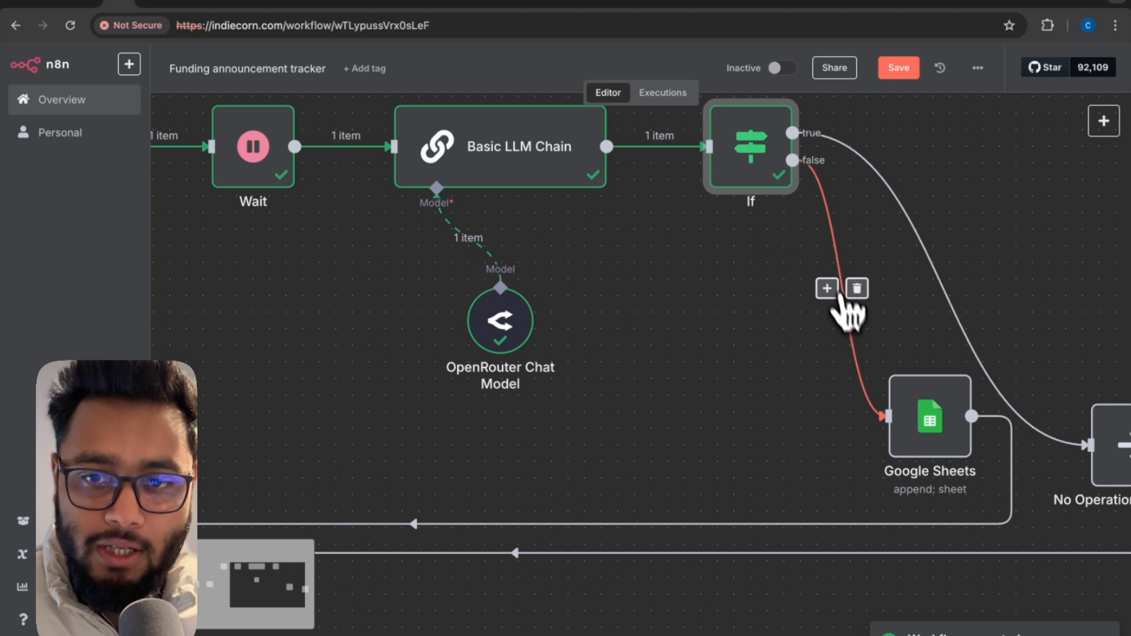
mouse_move(936, 418)
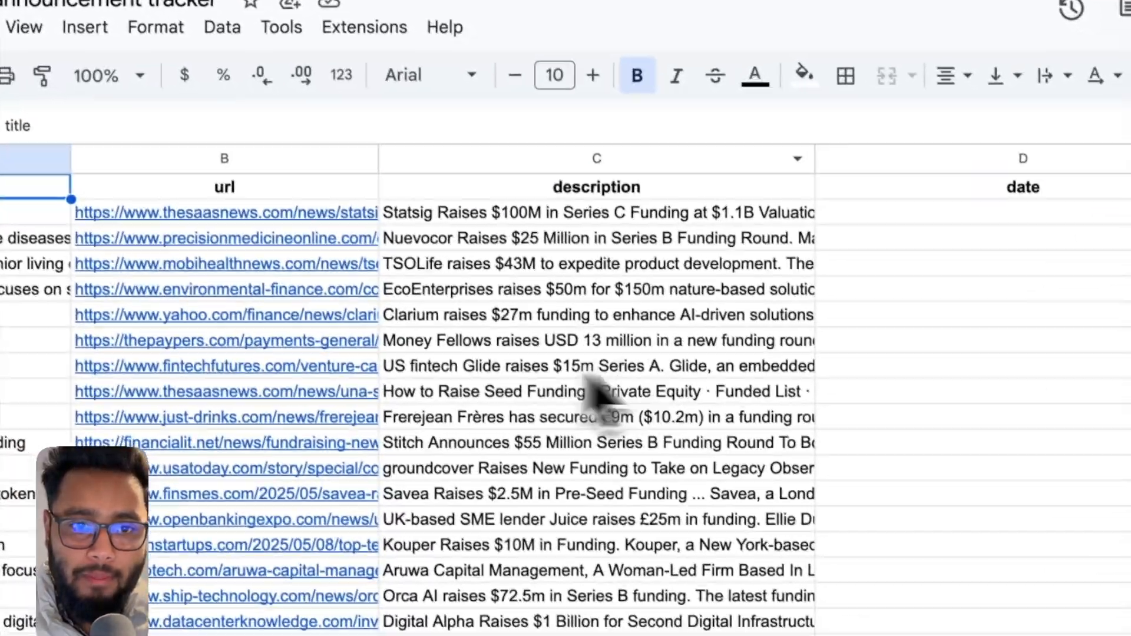
Step: Scroll through the appended funding rows in the tracker sheet, then open a new browser tab
scroll(down, 3)
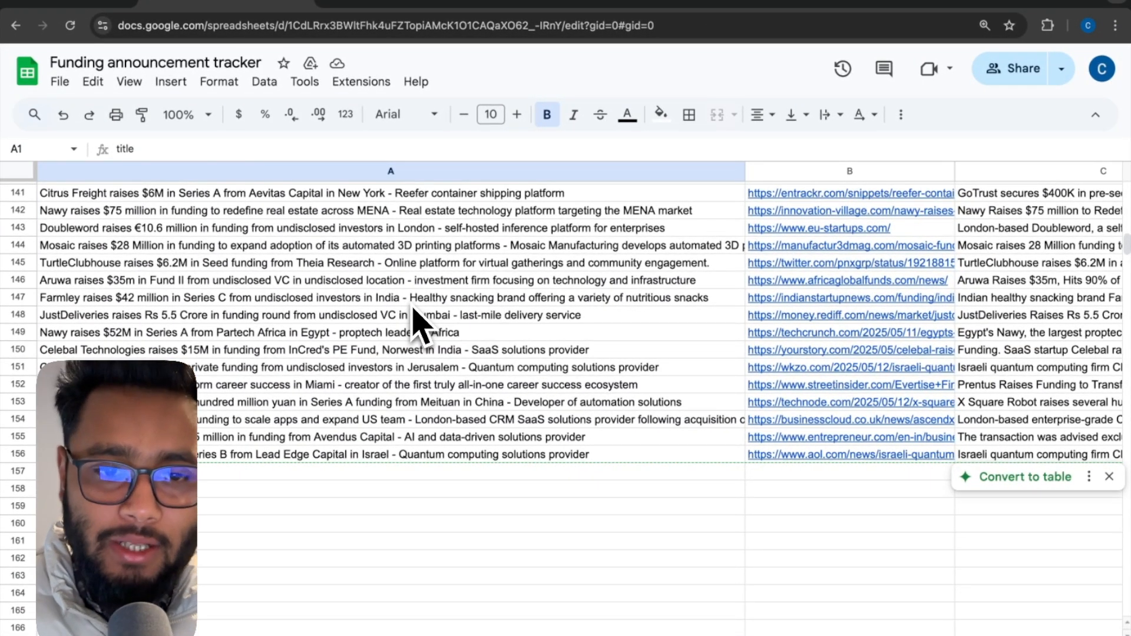
mouse_move(153, 53)
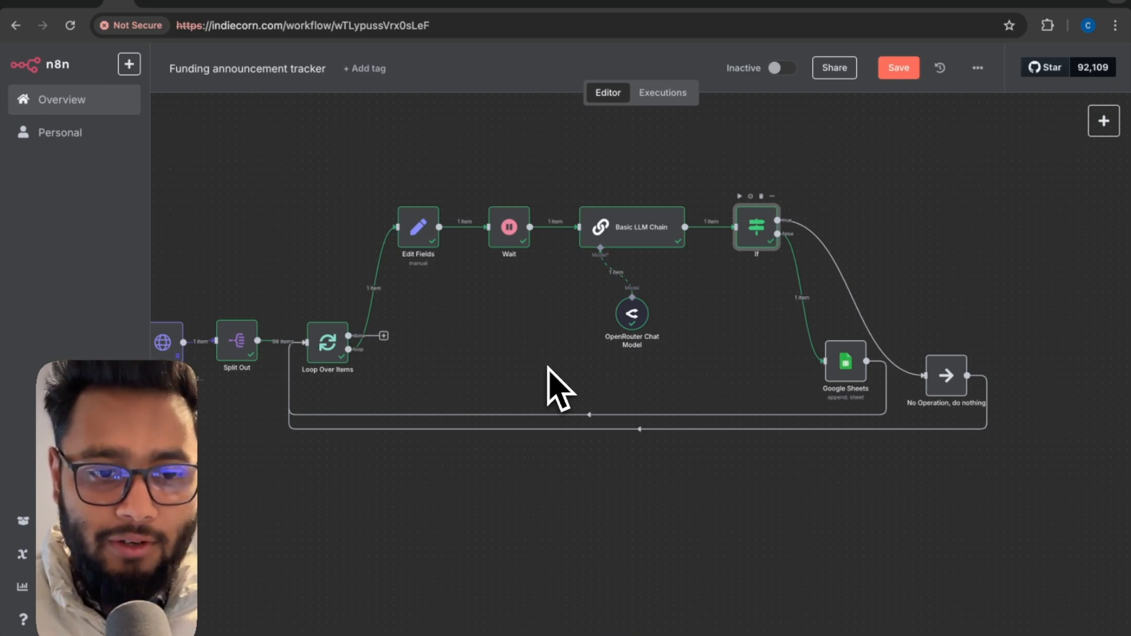
click(703, 12)
text(s)
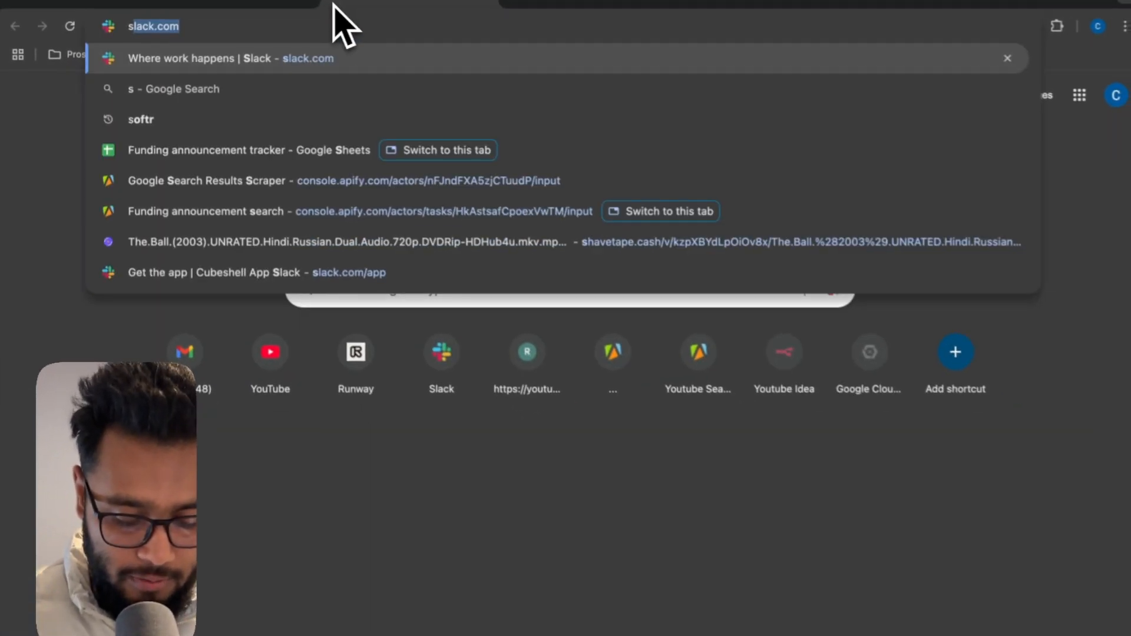
Step: Load the Softr Studio dashboard showing the Funding announcement tracker App
click(140, 120)
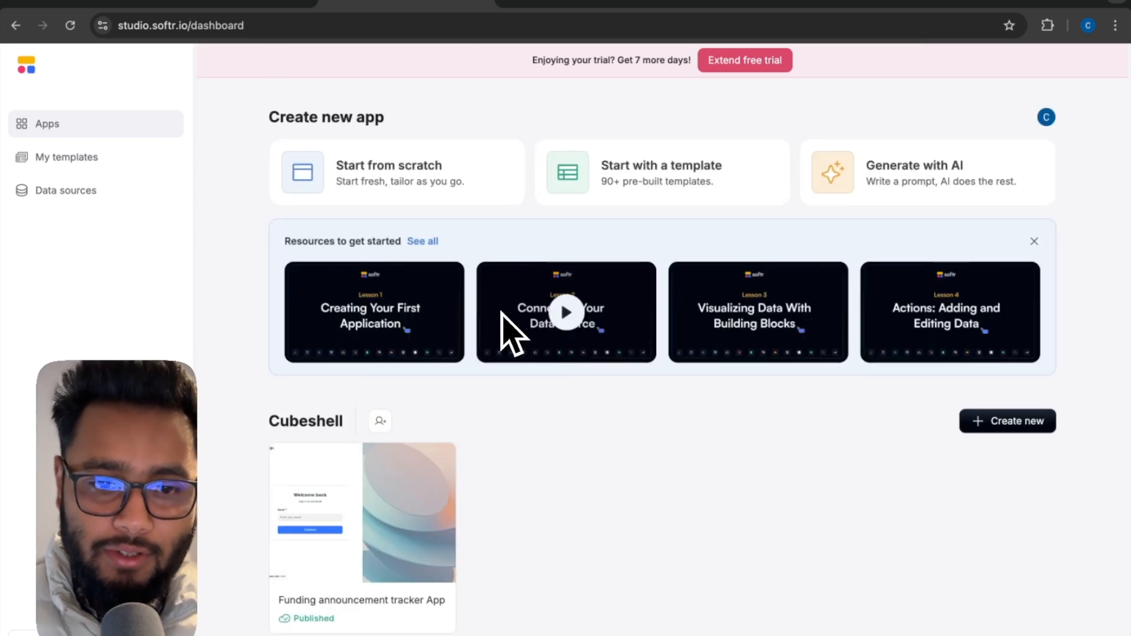
mouse_move(592, 447)
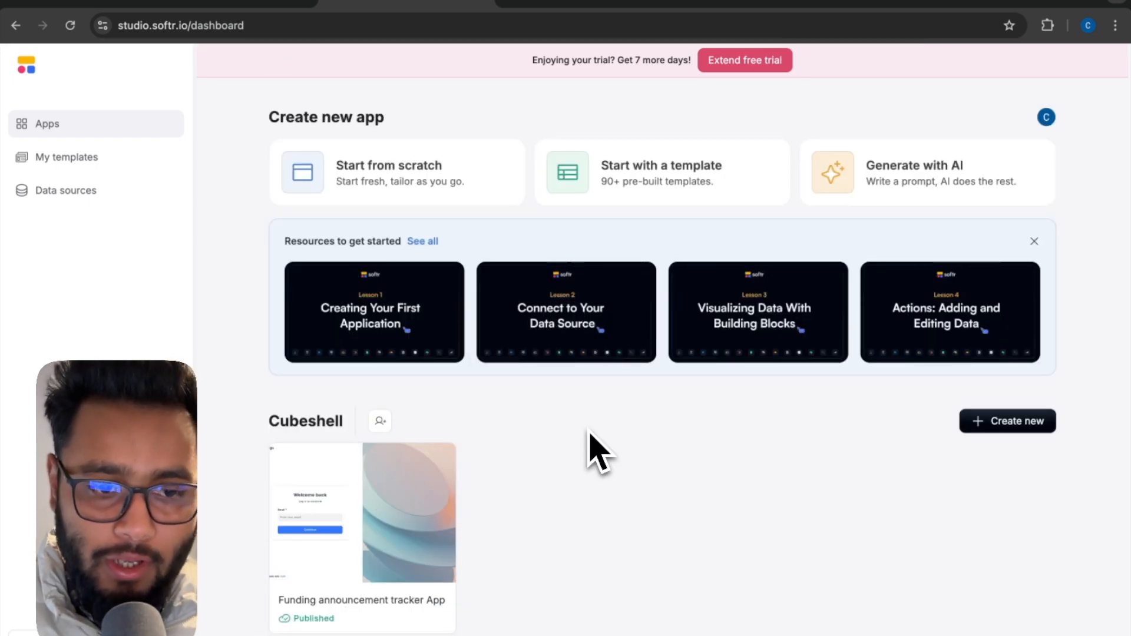
mouse_move(612, 463)
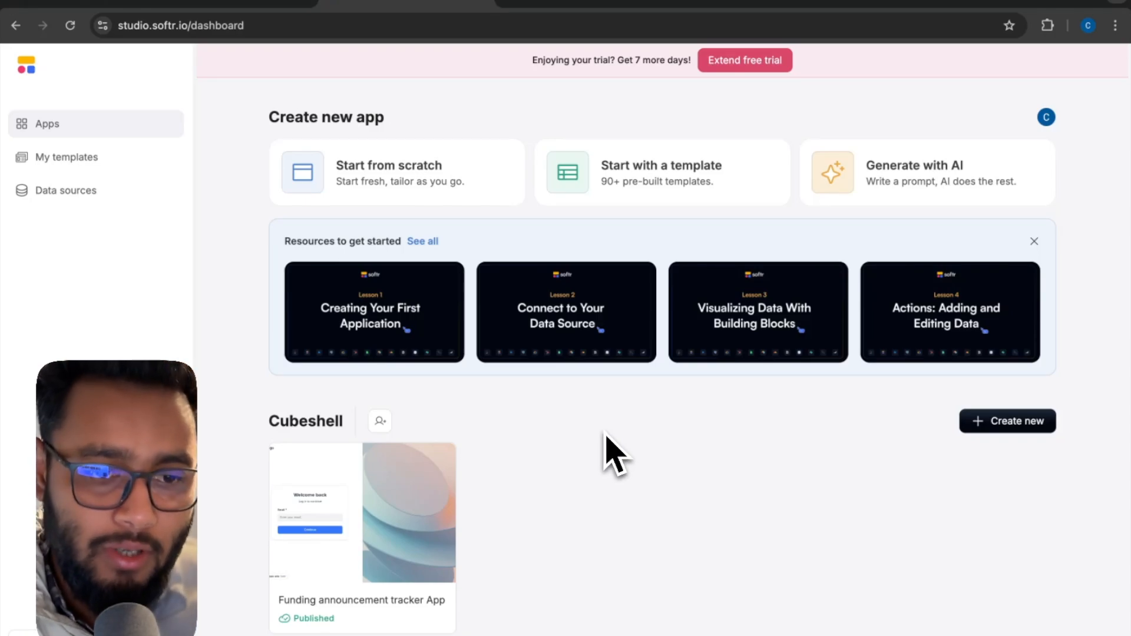
mouse_move(638, 469)
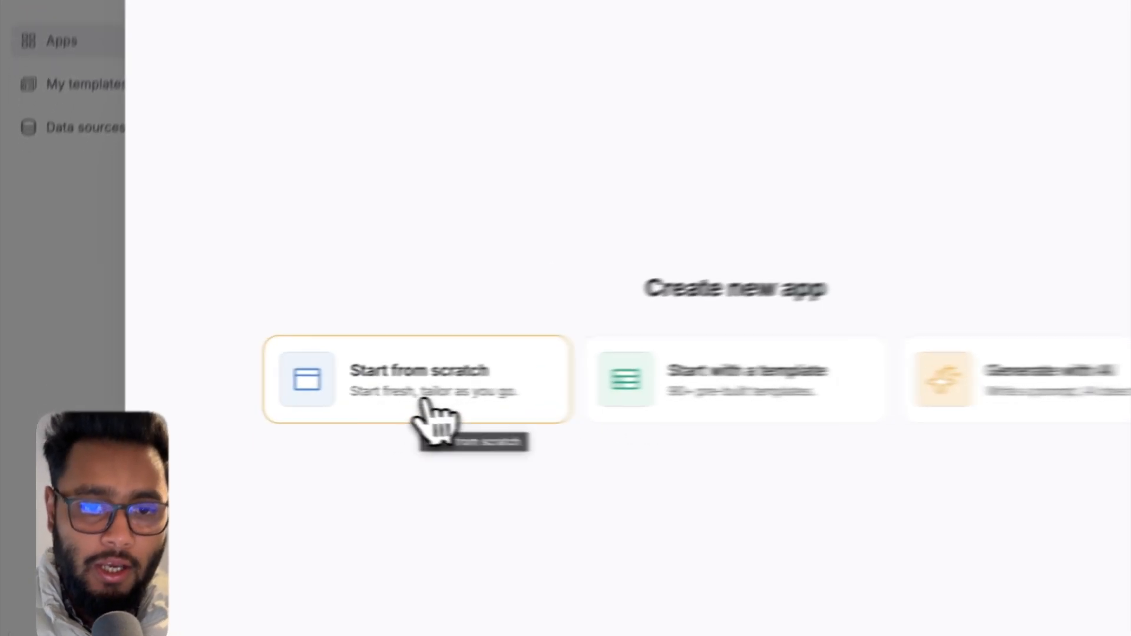
Step: Start an app from scratch on Google Sheets, using the Funding announcement tracker's Sheet1
click(417, 389)
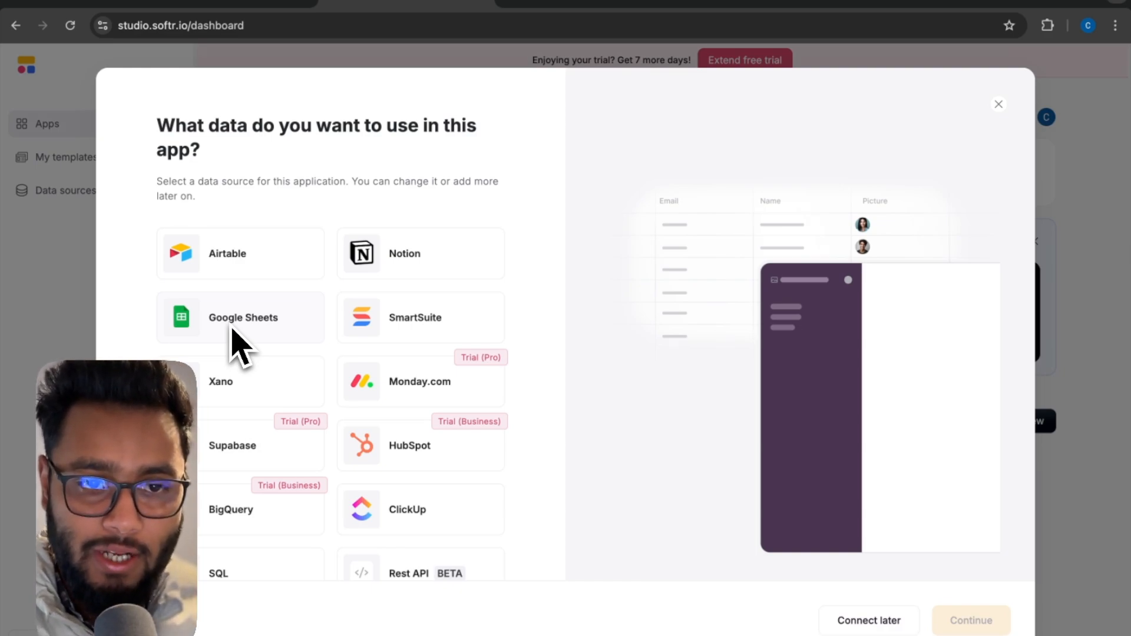
mouse_move(240, 271)
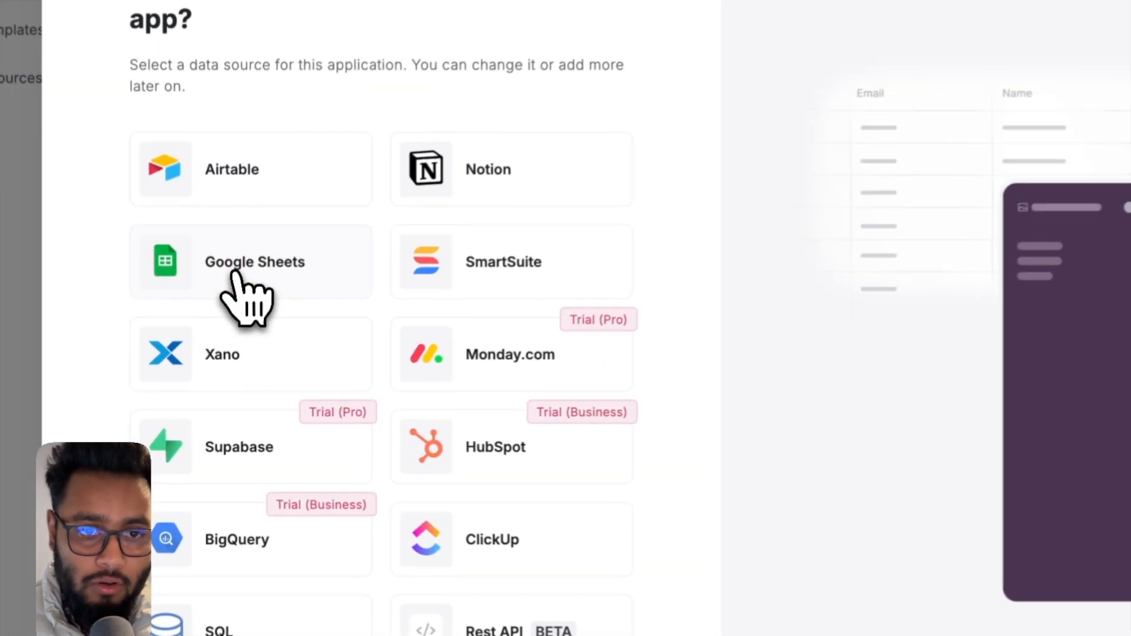
click(251, 262)
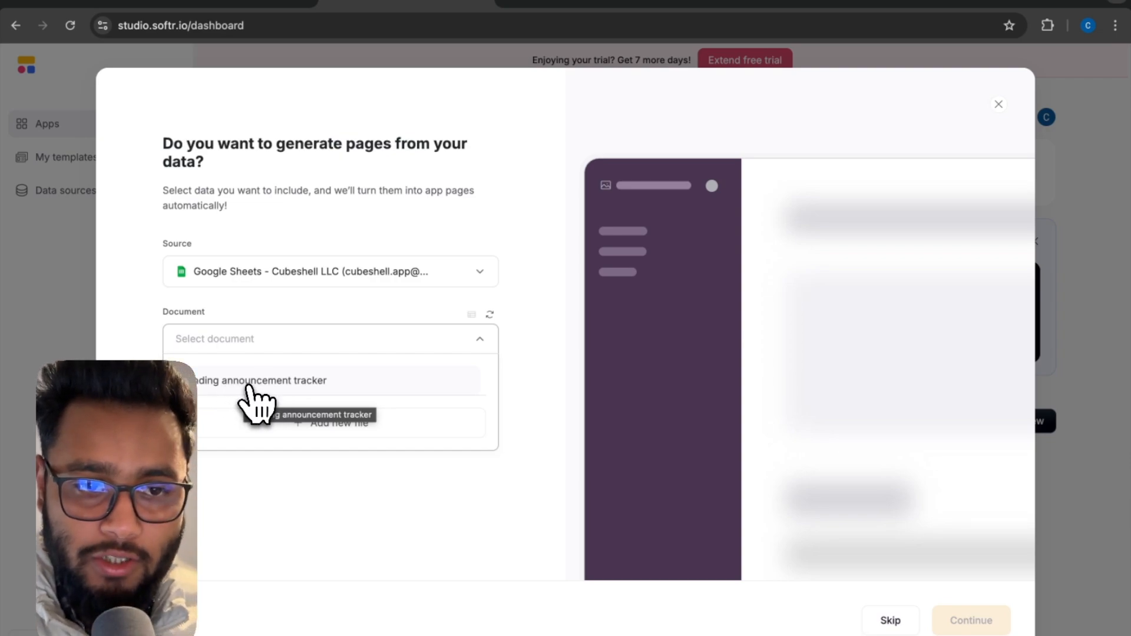
click(259, 381)
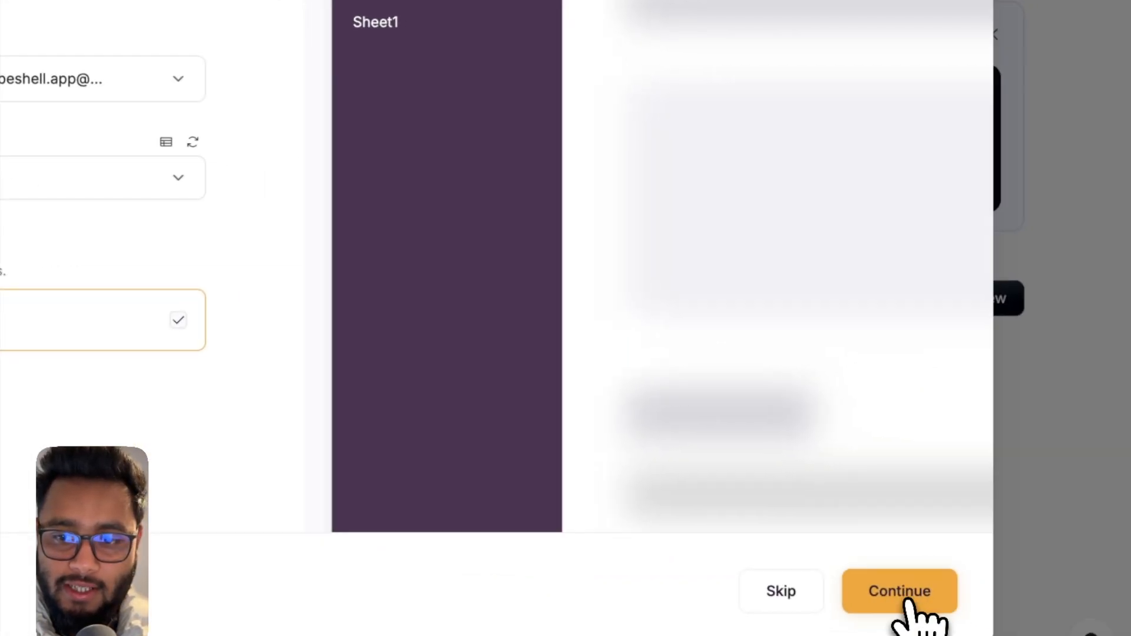
click(900, 591)
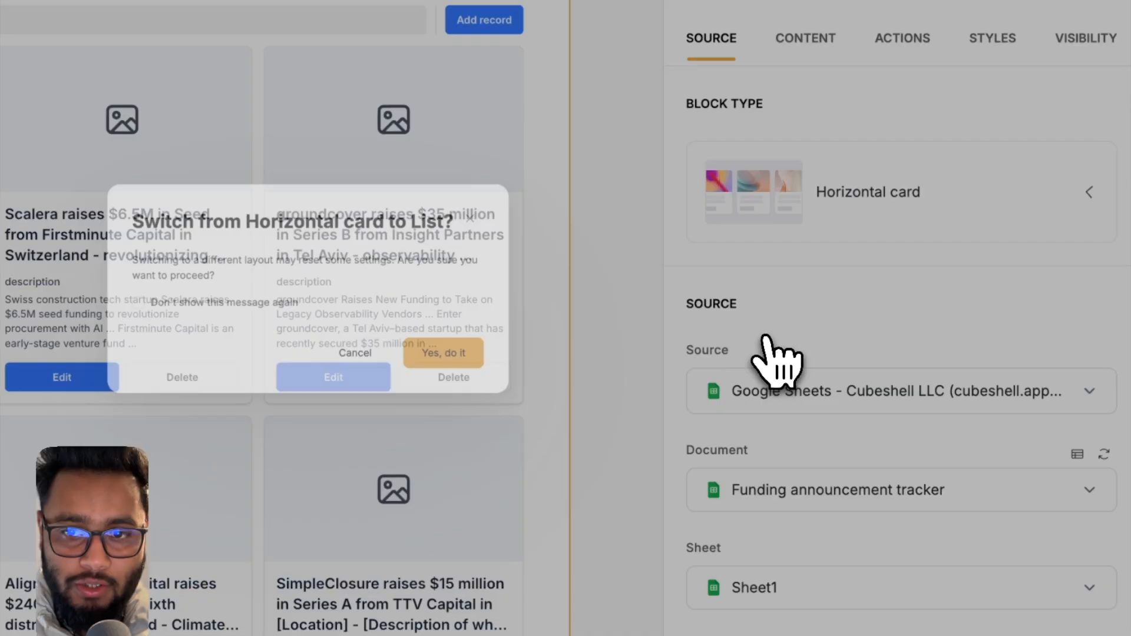
Step: Switch the funding block to List and remove the description field from each item
click(443, 353)
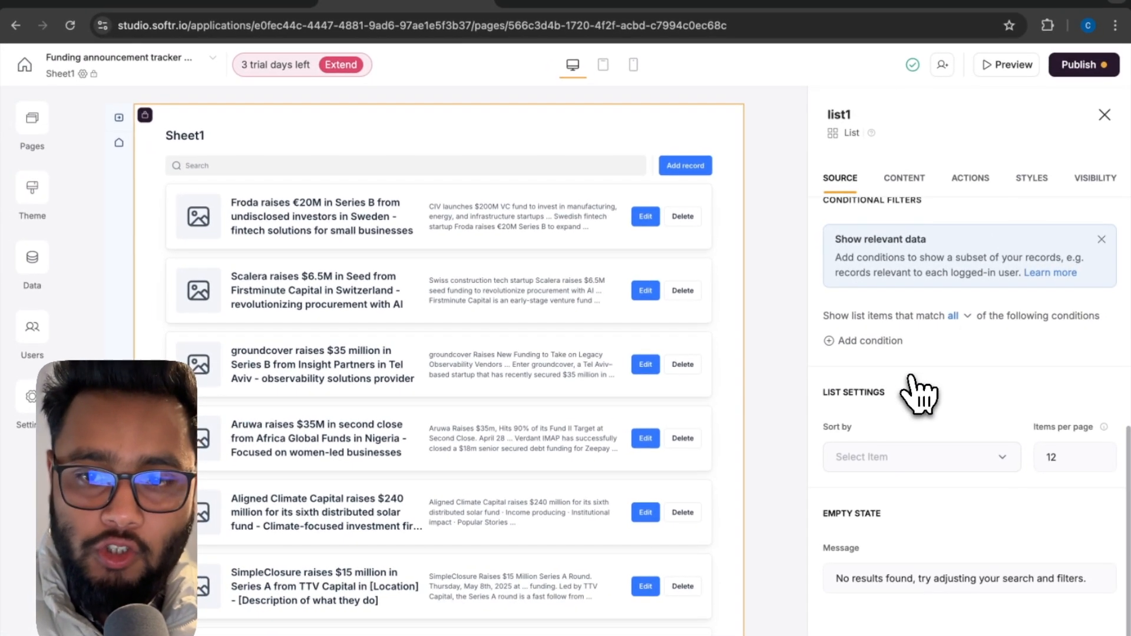
mouse_move(923, 392)
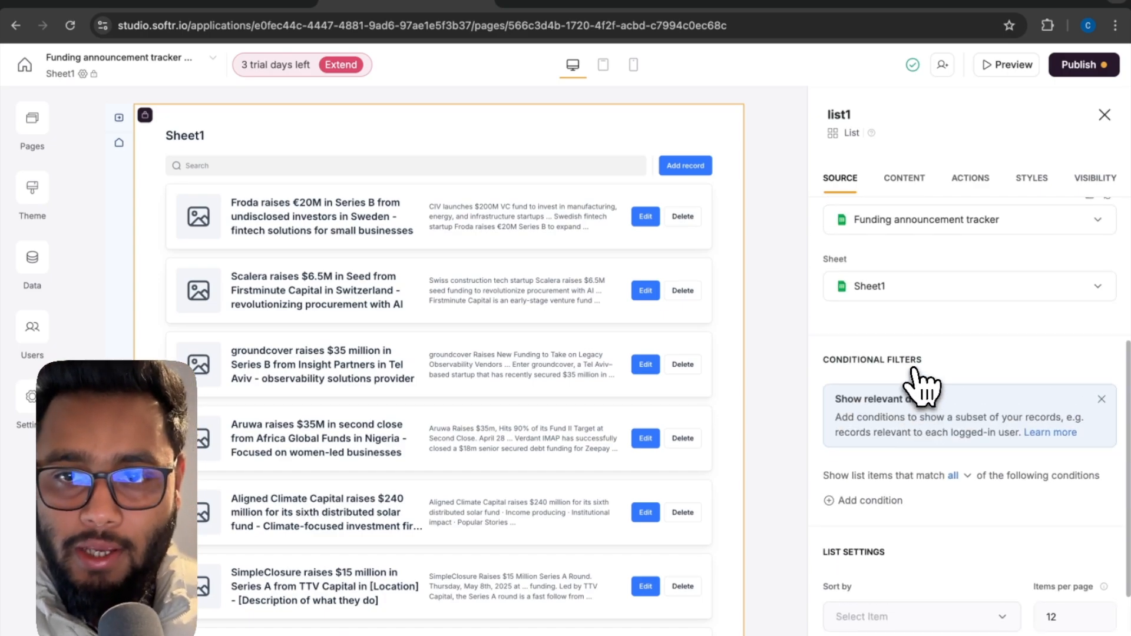
click(904, 178)
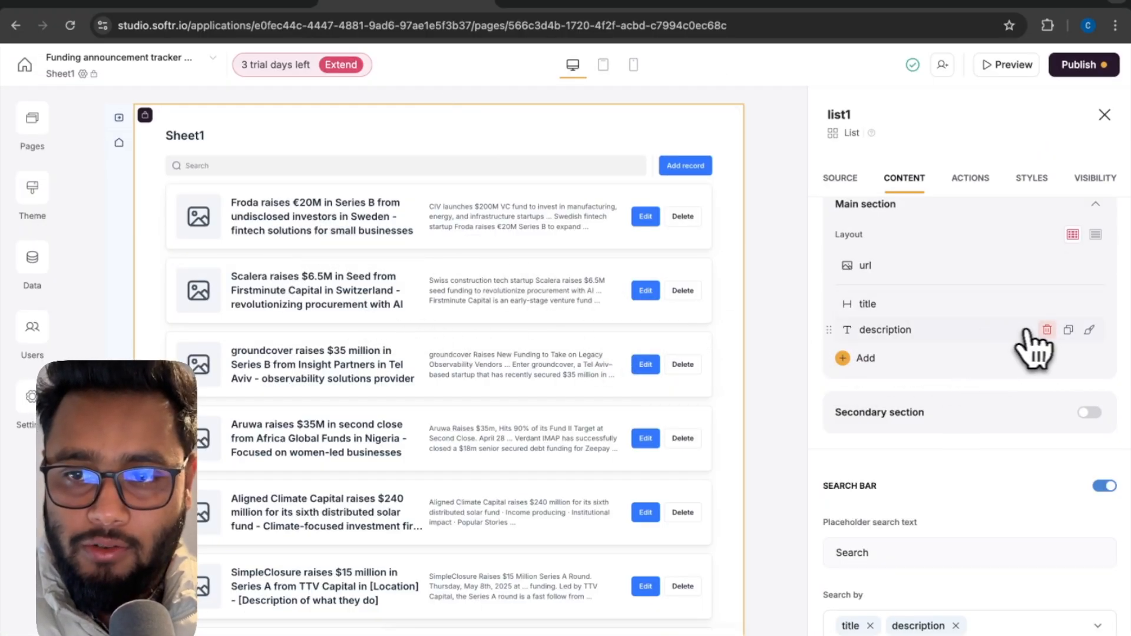
click(1047, 330)
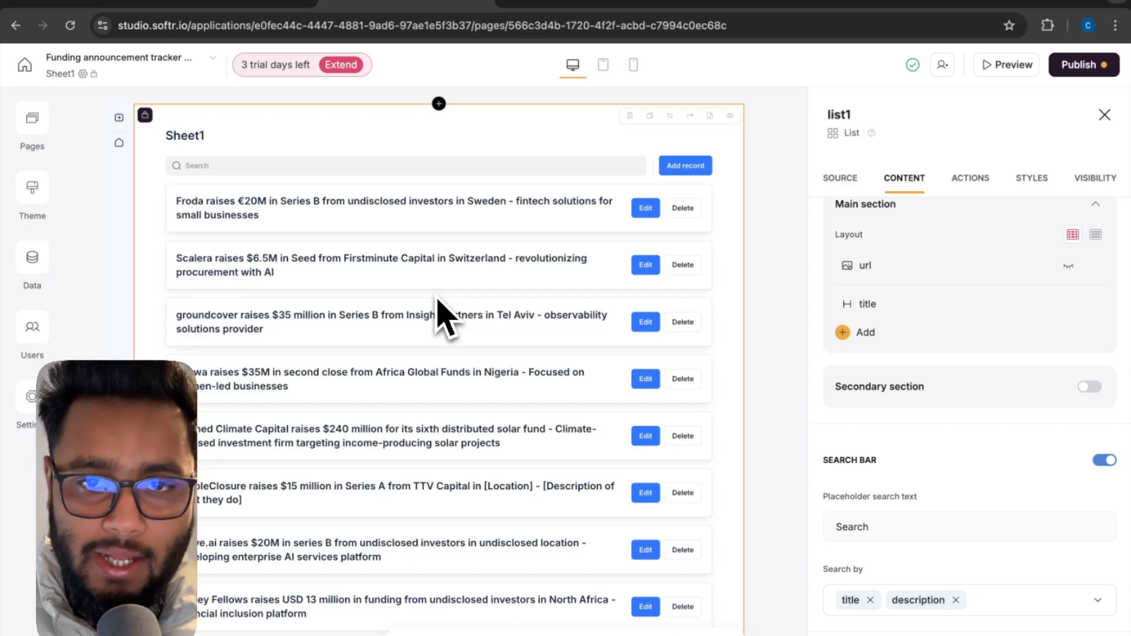
click(969, 177)
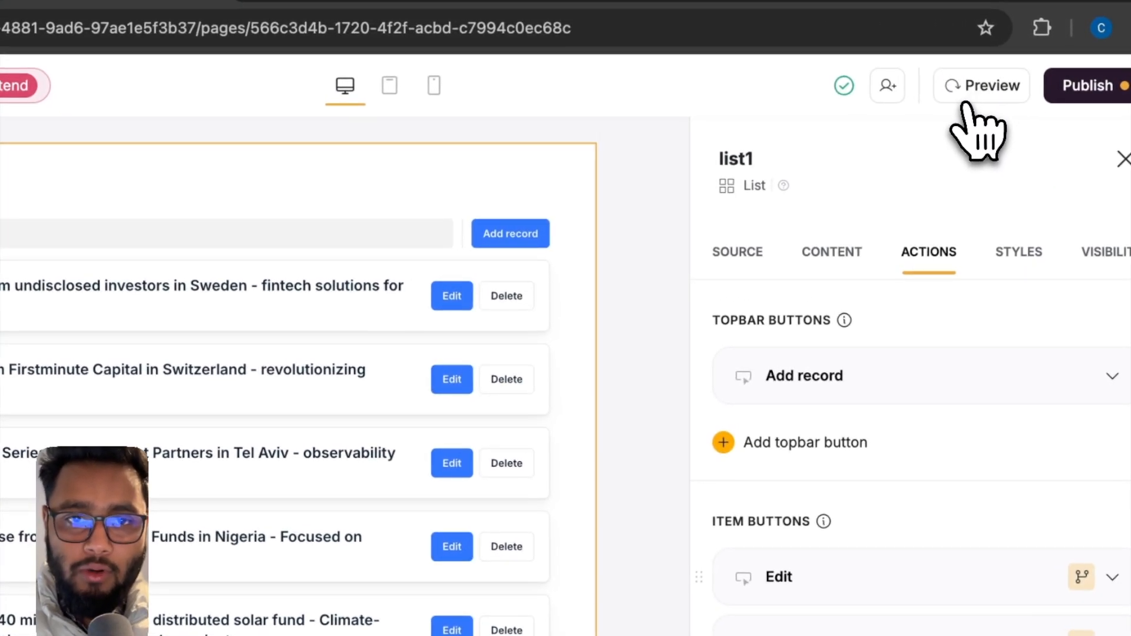
Step: Preview the Softr app, then add a Schedule Trigger before n8n's HTTP Request step
click(981, 85)
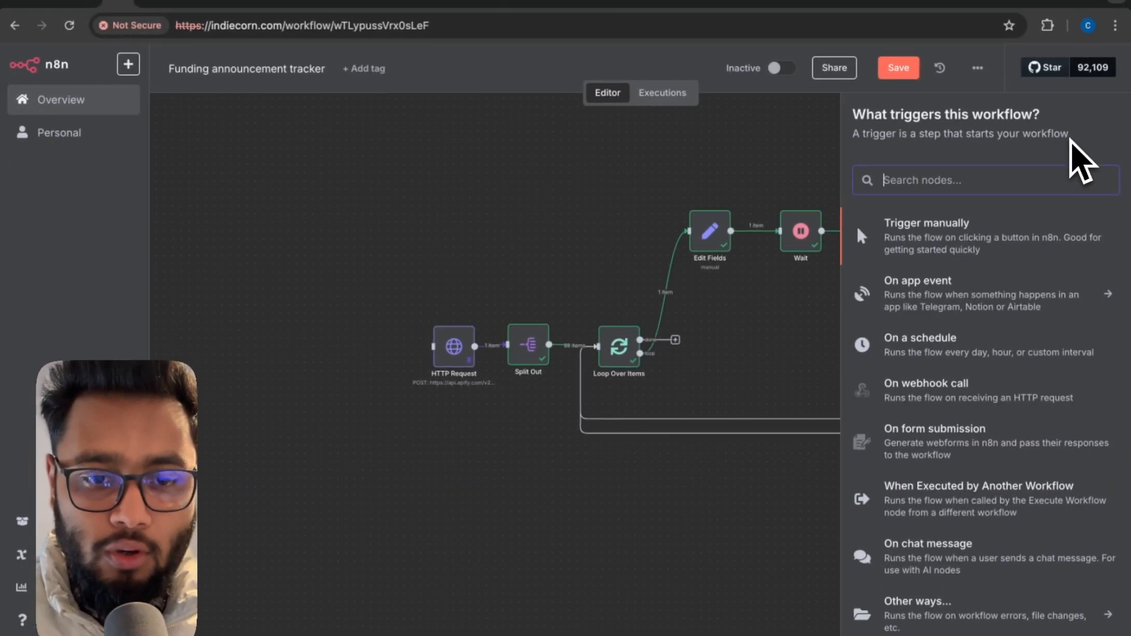
text(schedu)
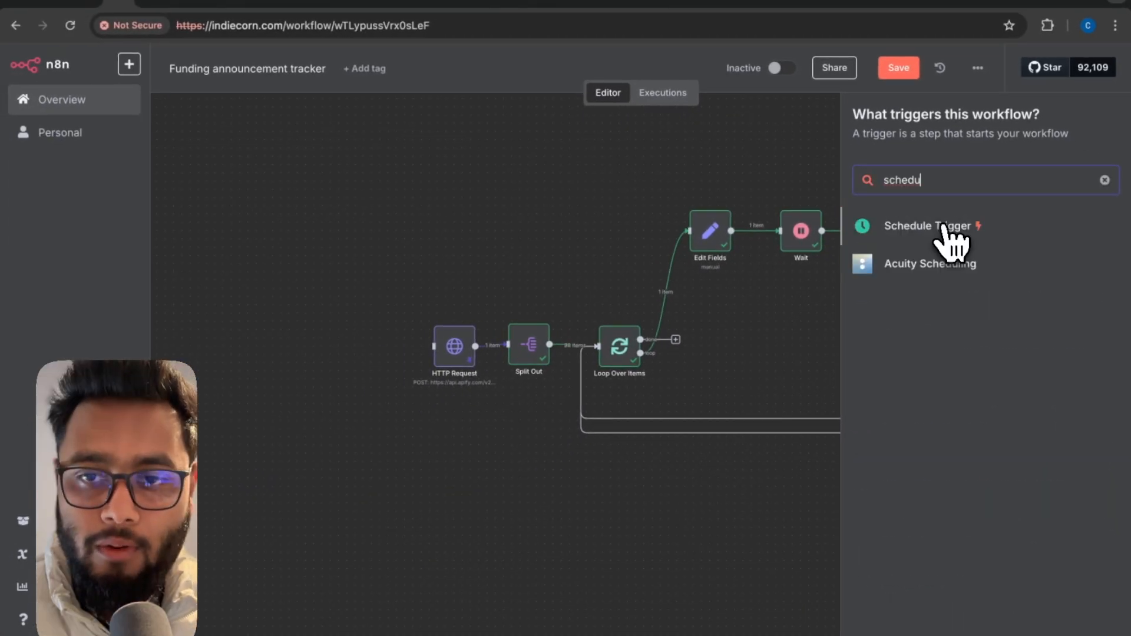
click(928, 226)
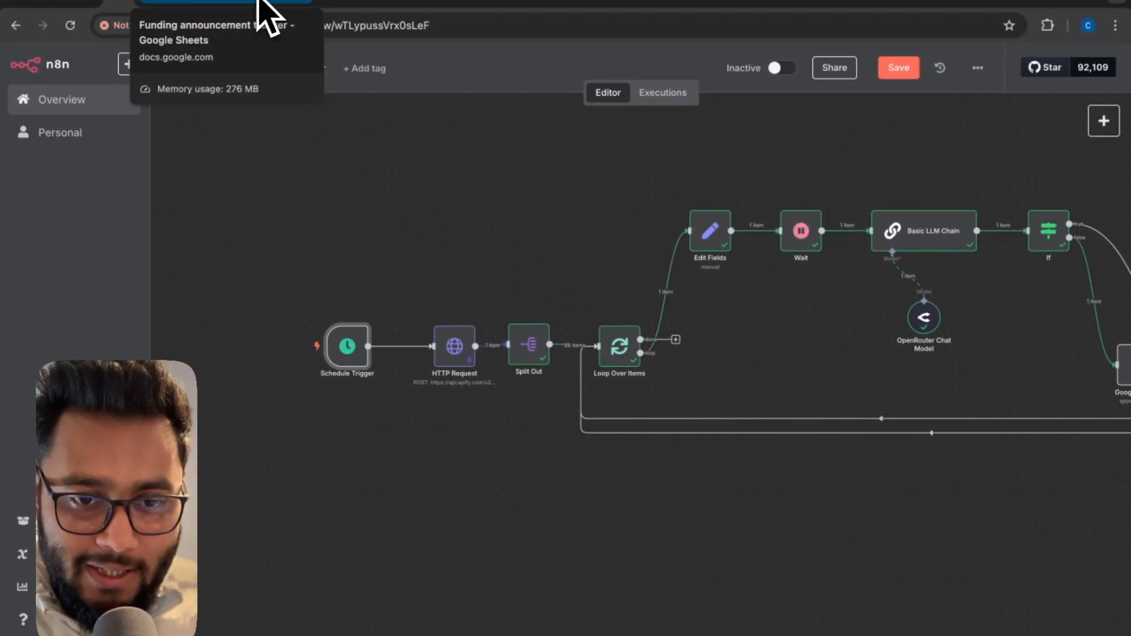
mouse_move(480, 213)
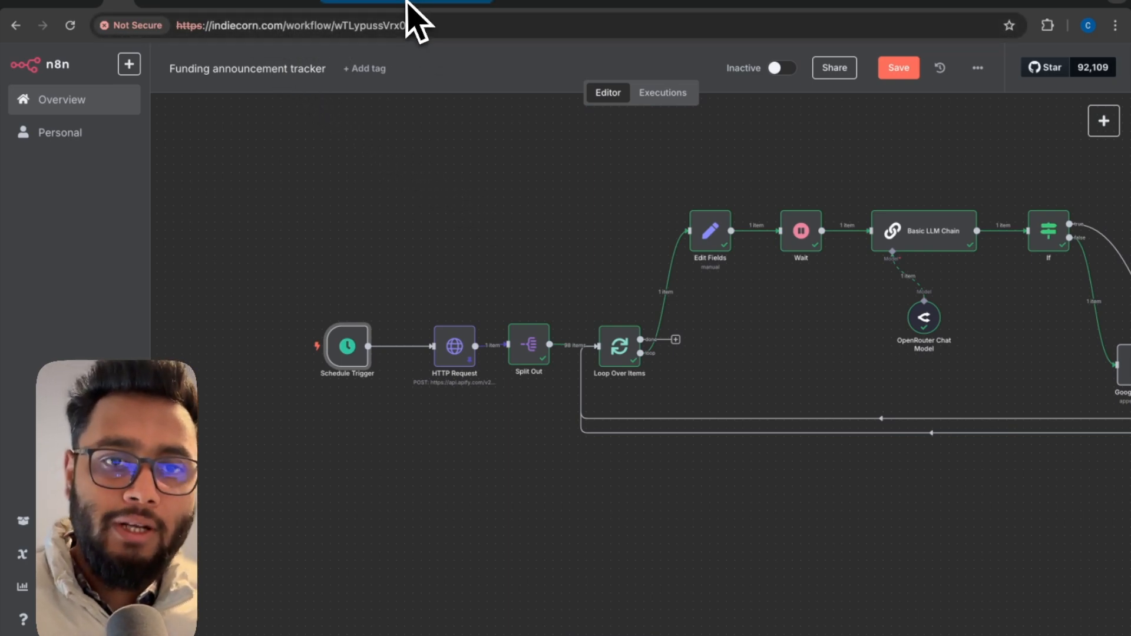
mouse_move(406, 6)
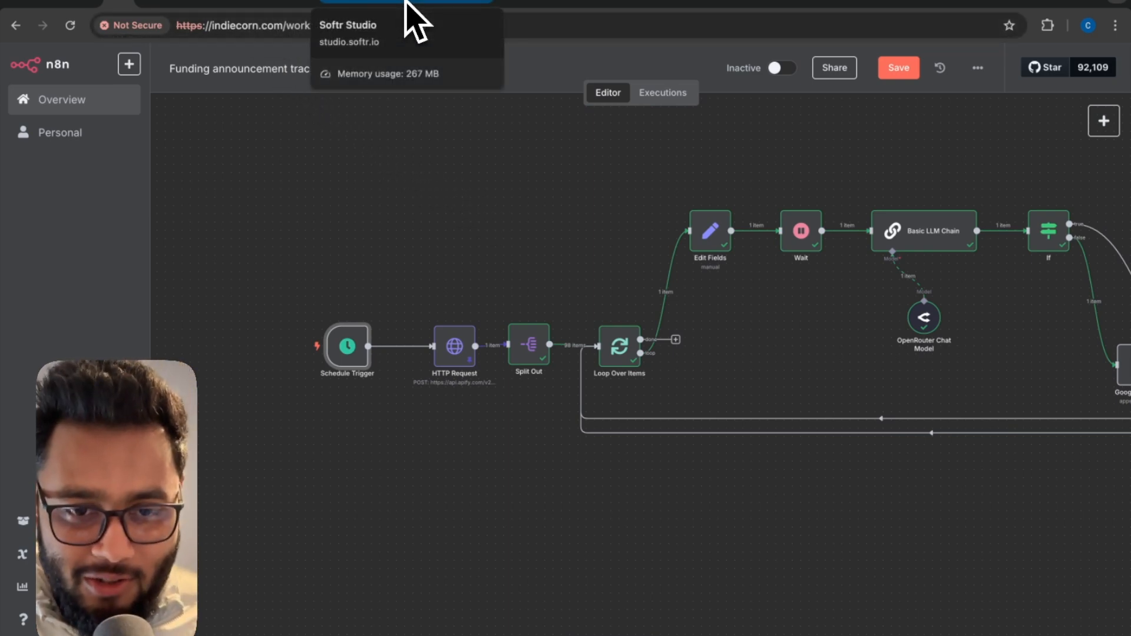